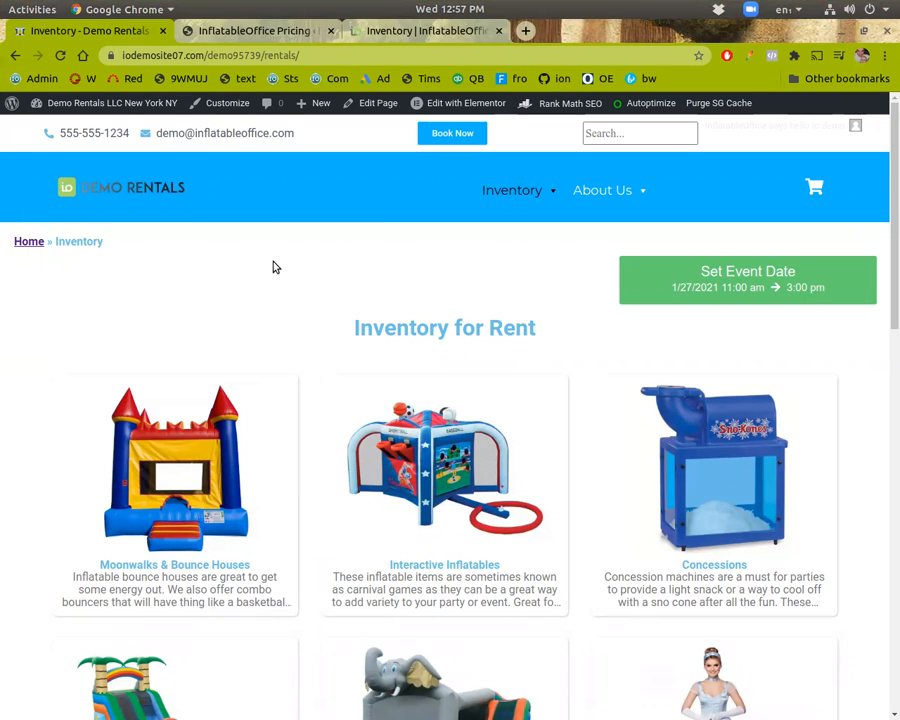
Add the 90" blue Square Table Linen from Linens to the Demo Rentals cart.
scroll("down", 3)
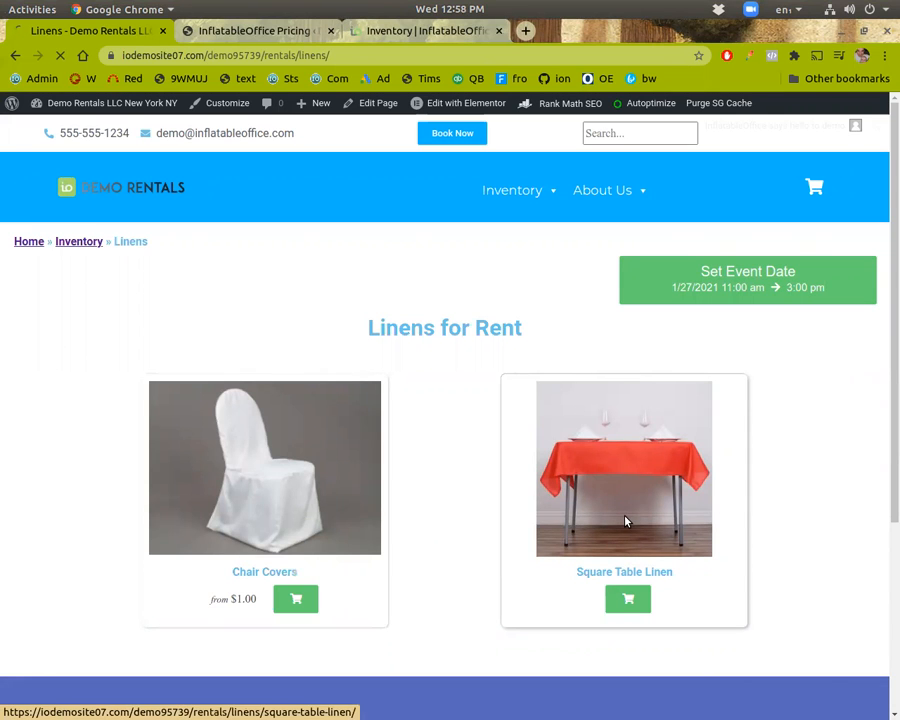
left_click(624, 467)
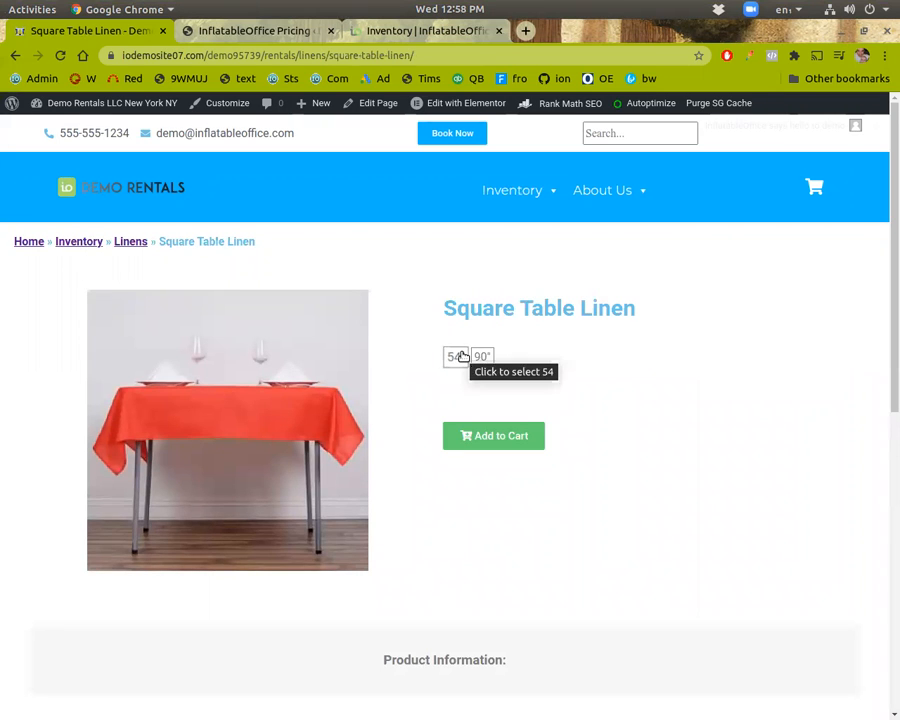
left_click(482, 357)
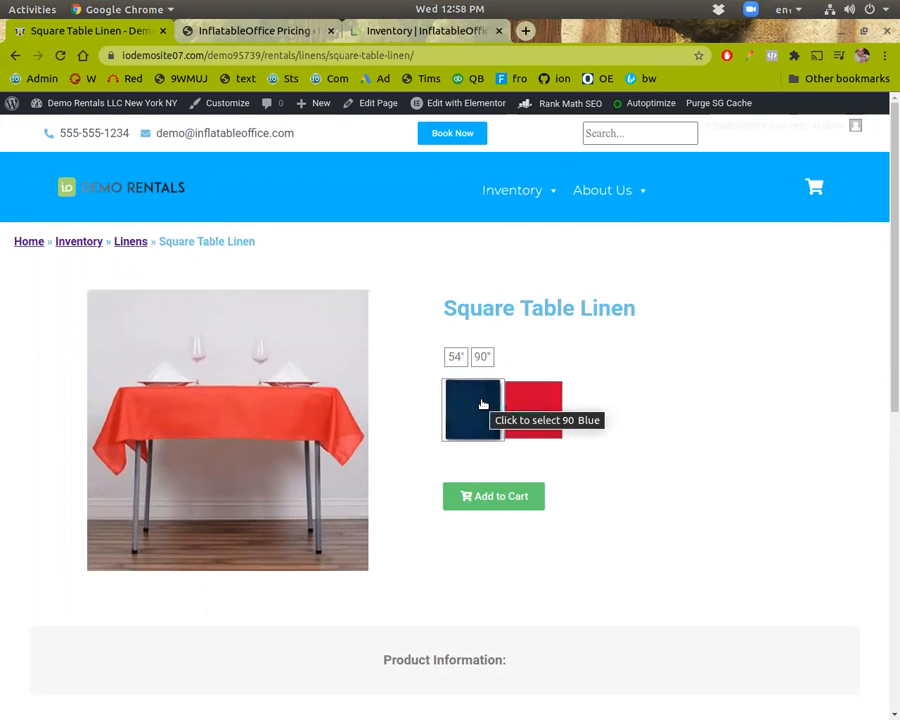
left_click(472, 410)
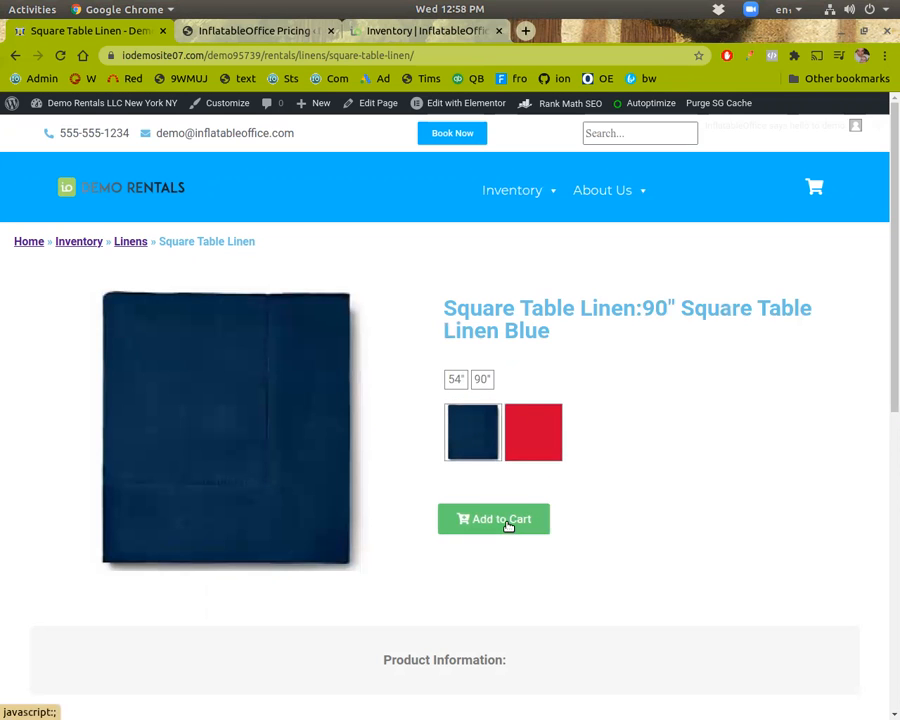
left_click(493, 518)
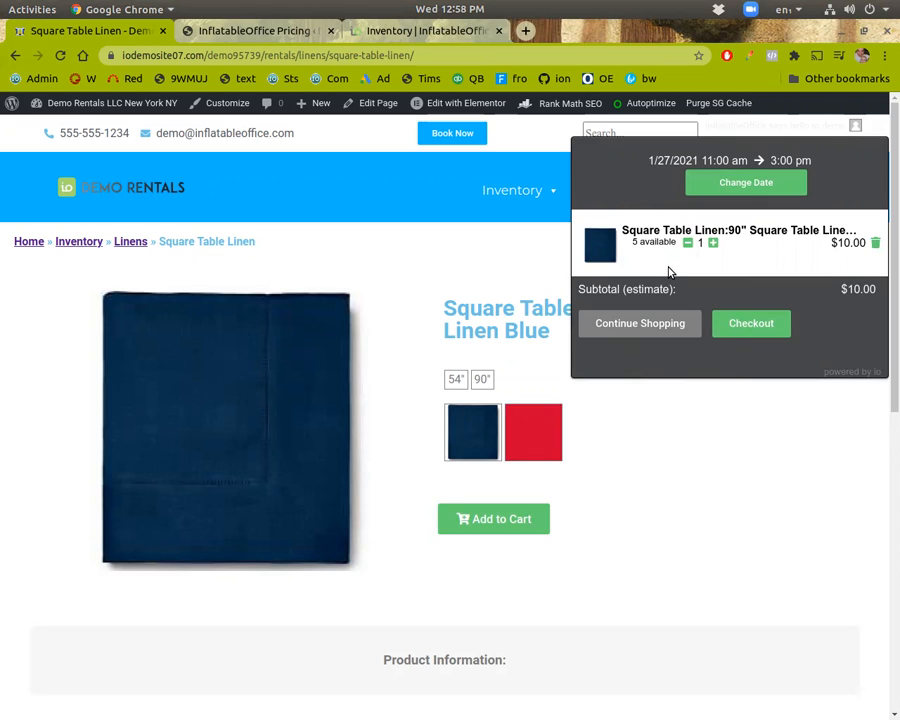
mouse_move(617, 252)
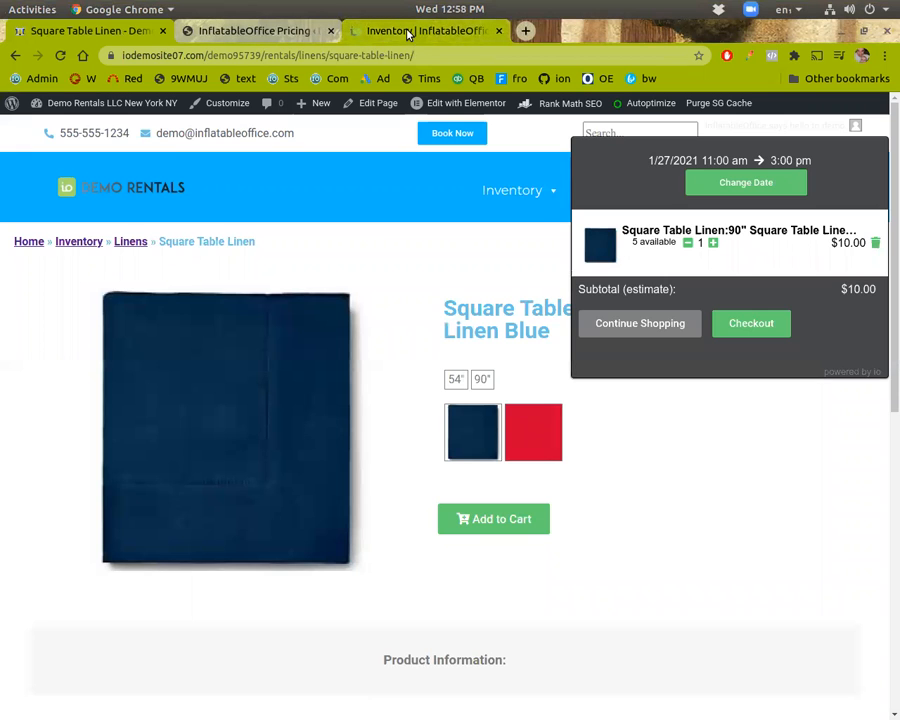
Show the seven Square Table Linen items in the InflatableOffice inventory.
left_click(425, 30)
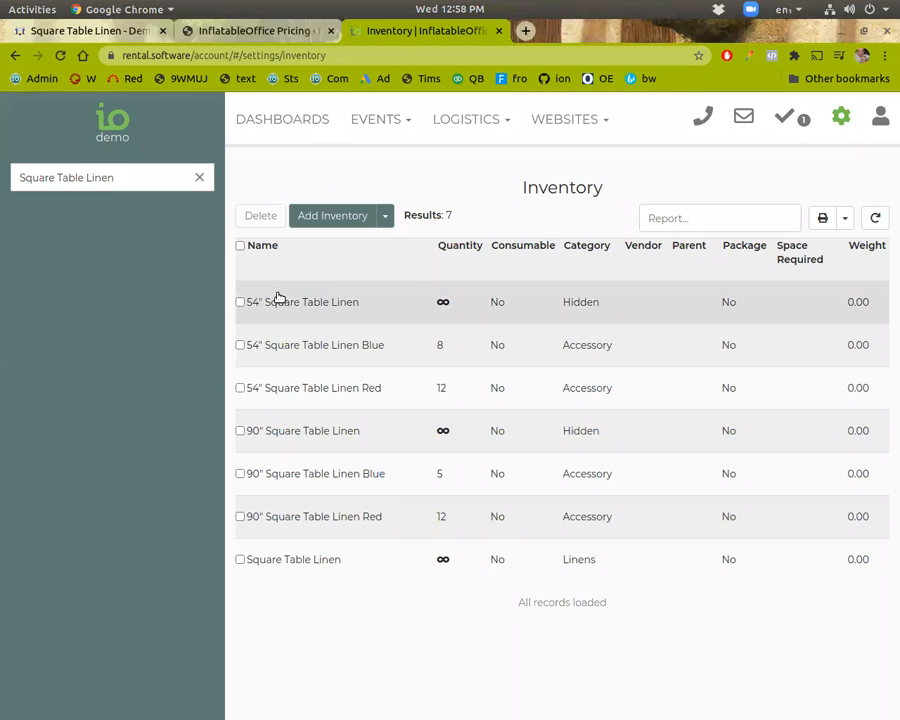
mouse_move(180, 570)
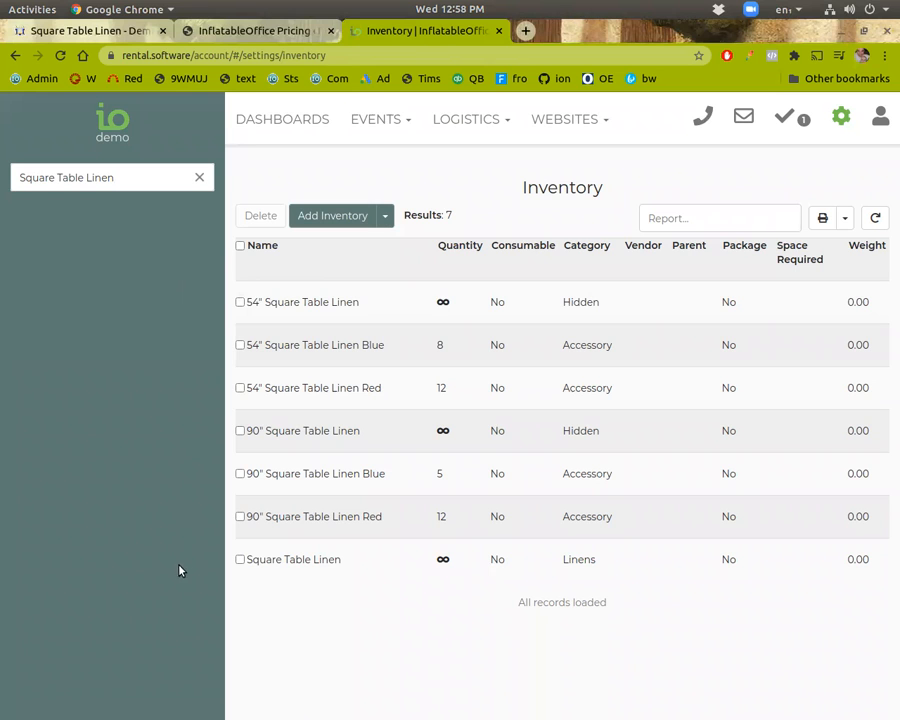
mouse_move(199, 549)
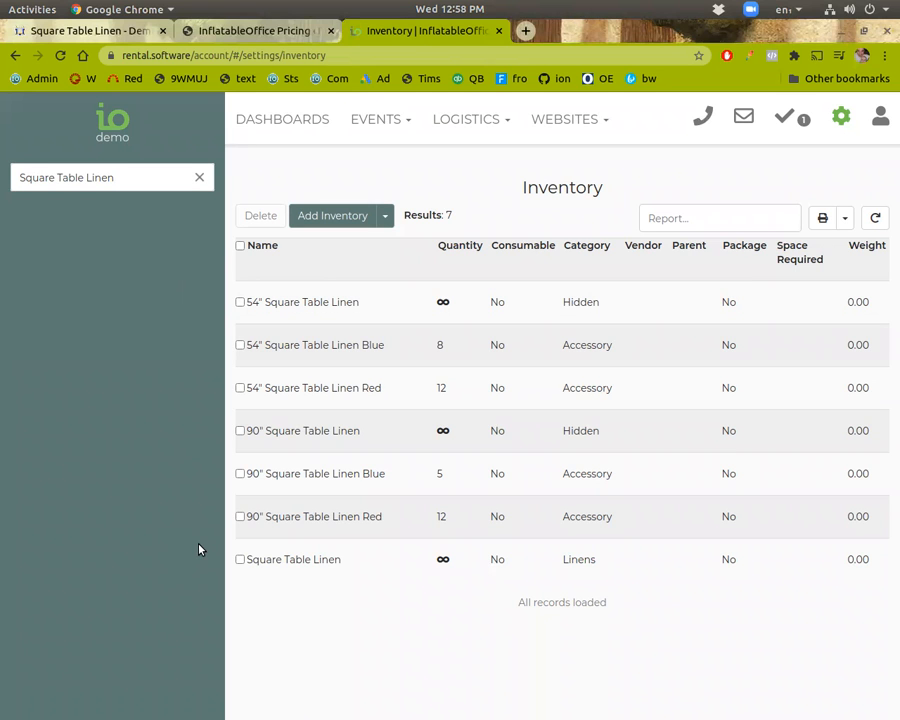
mouse_move(610, 568)
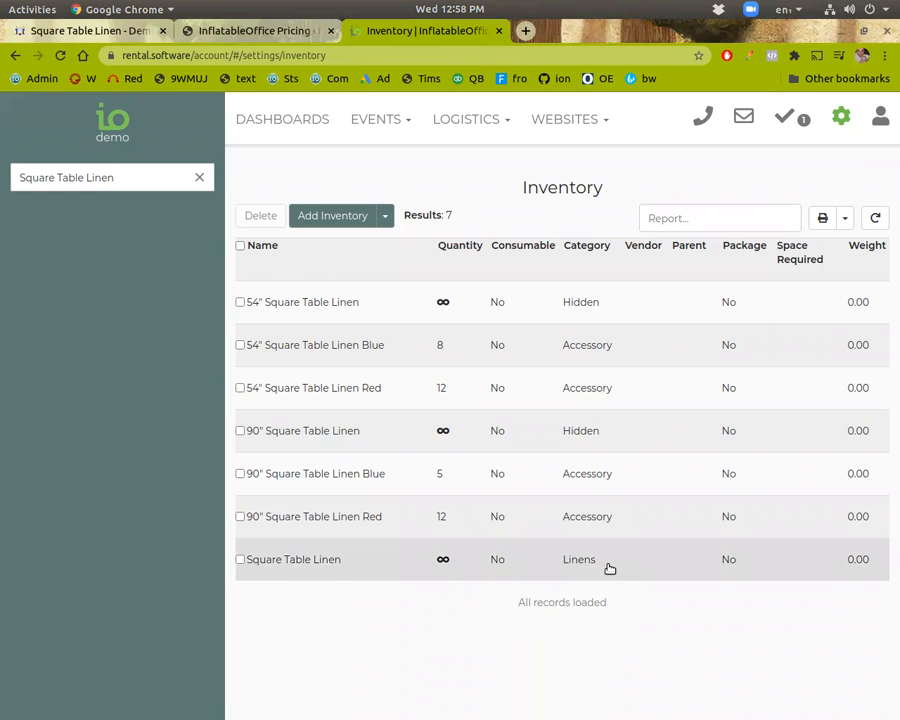
mouse_move(580, 430)
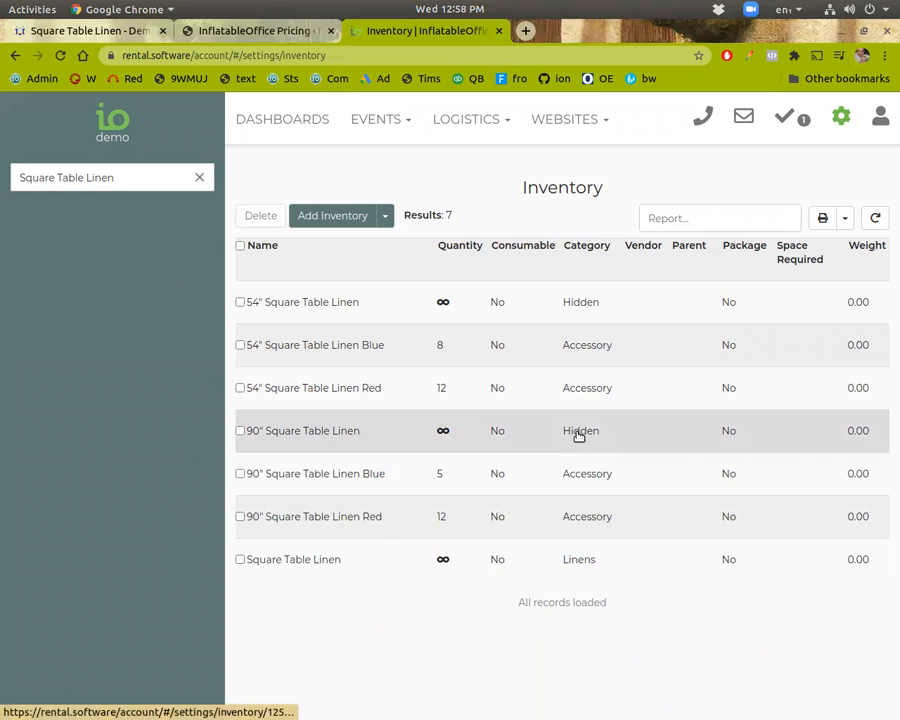
mouse_move(309, 572)
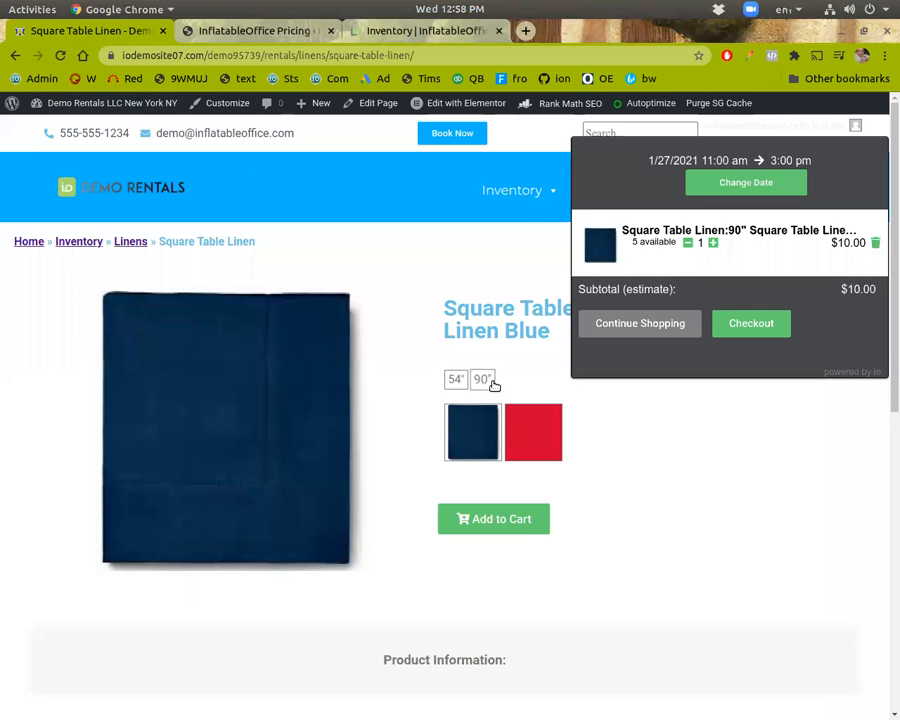
left_click(425, 31)
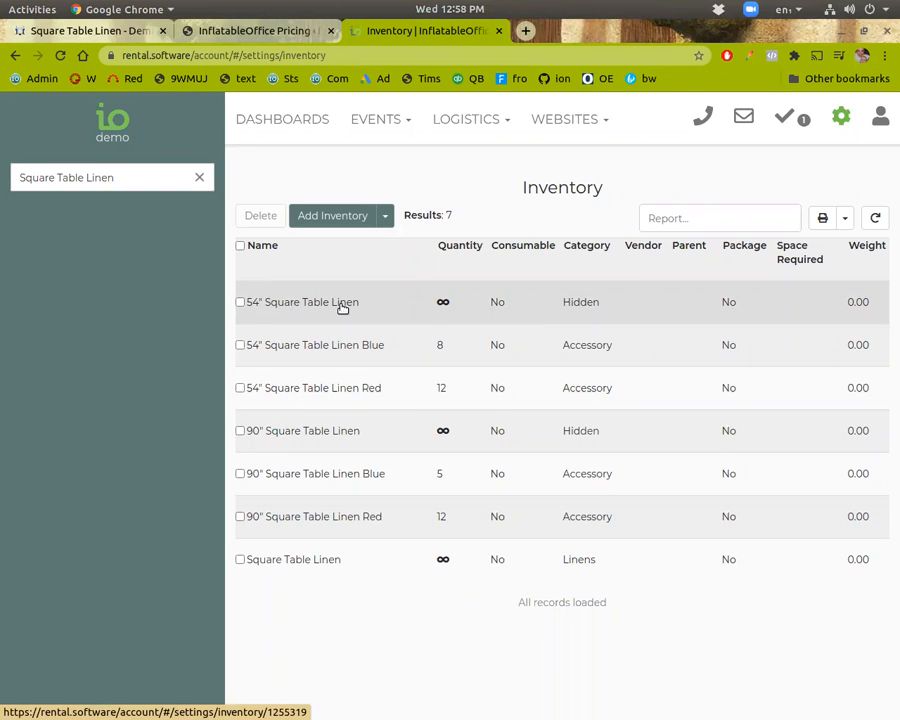
mouse_move(291, 593)
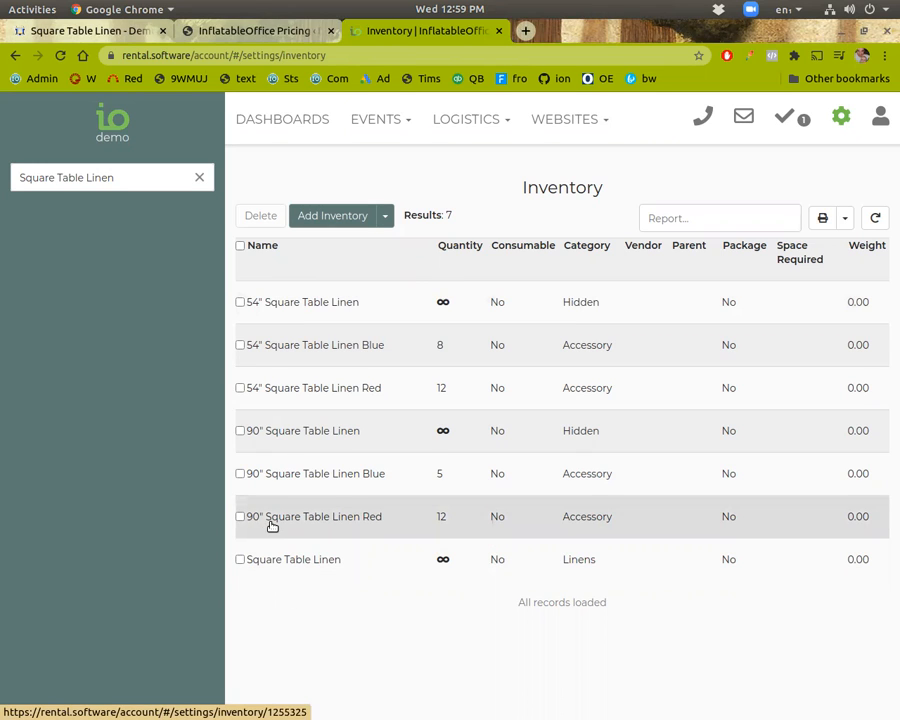
mouse_move(280, 473)
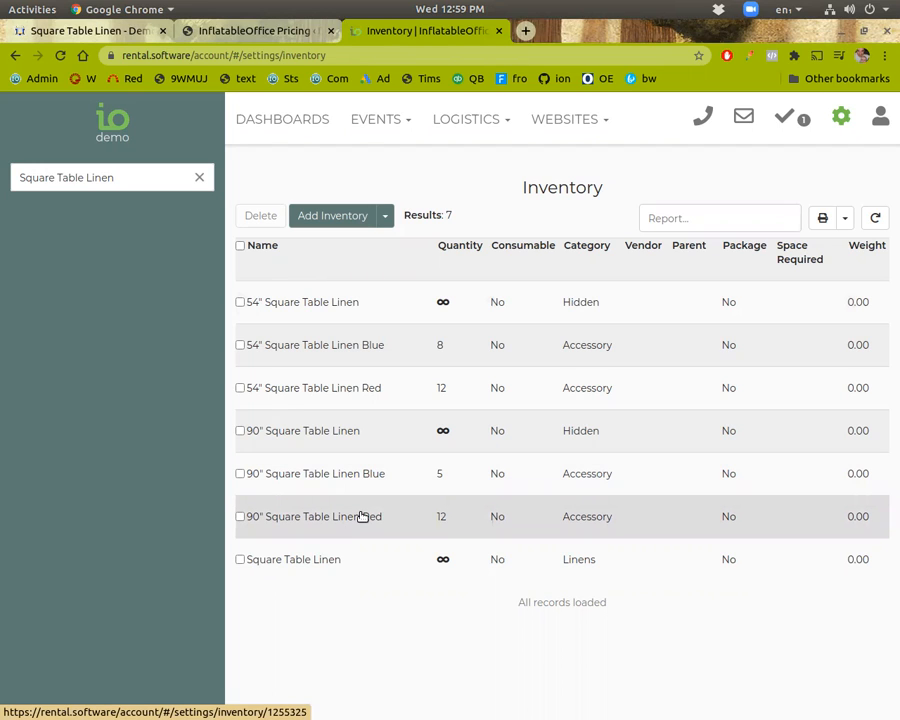
mouse_move(445, 512)
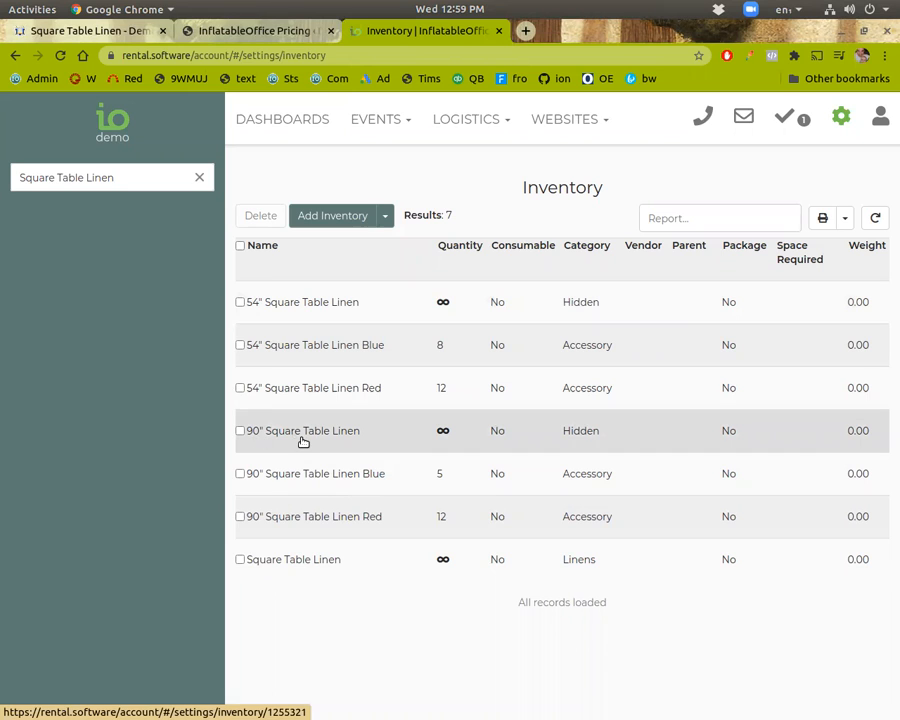
mouse_move(293, 433)
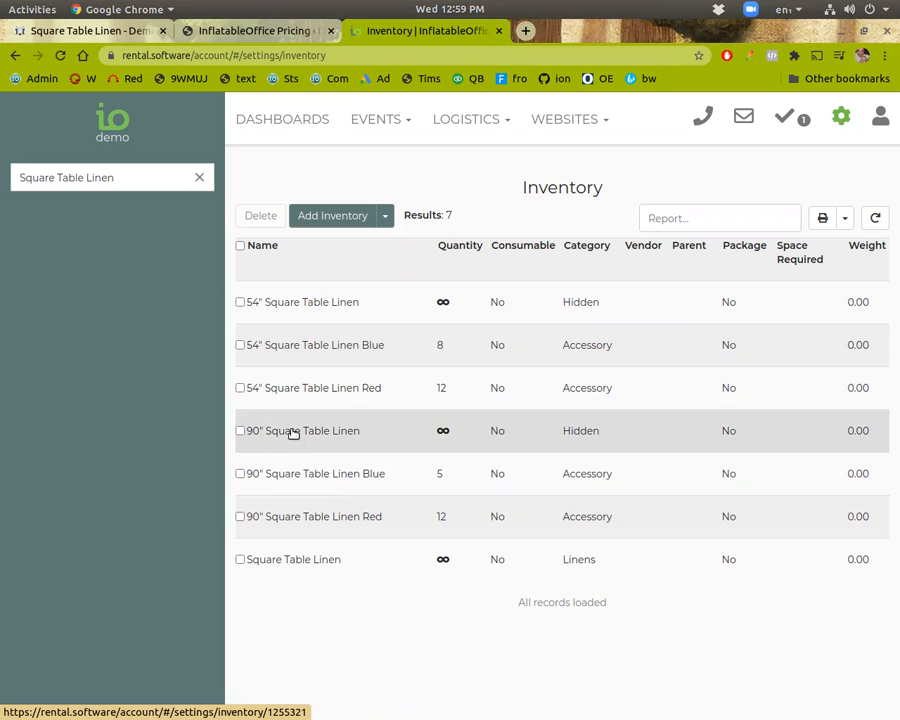
Select and delete all seven Square Table Linen items, confirming the deletion.
left_click(260, 215)
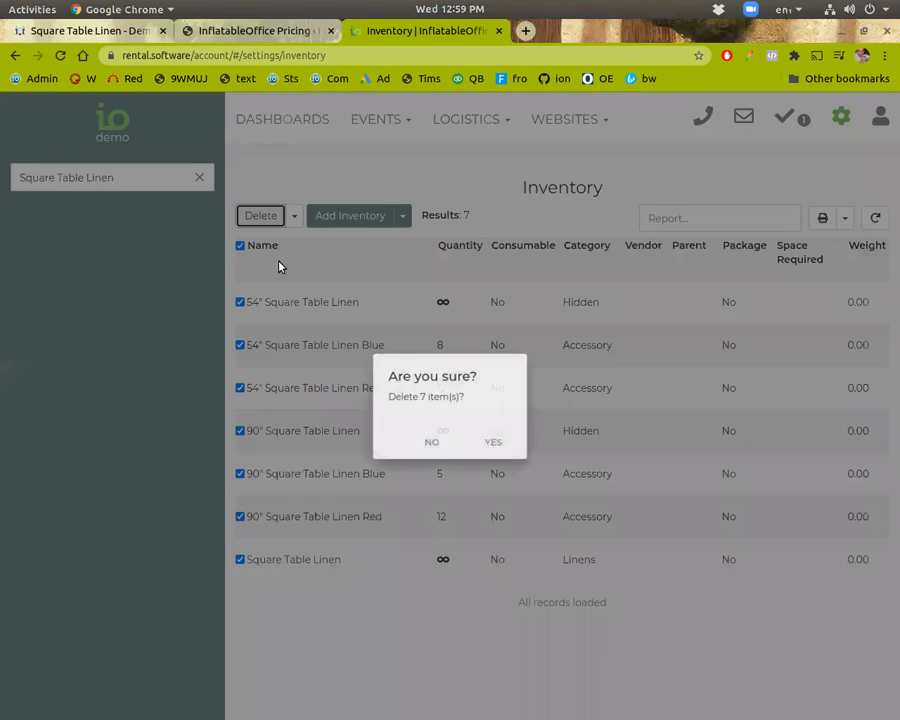
left_click(431, 441)
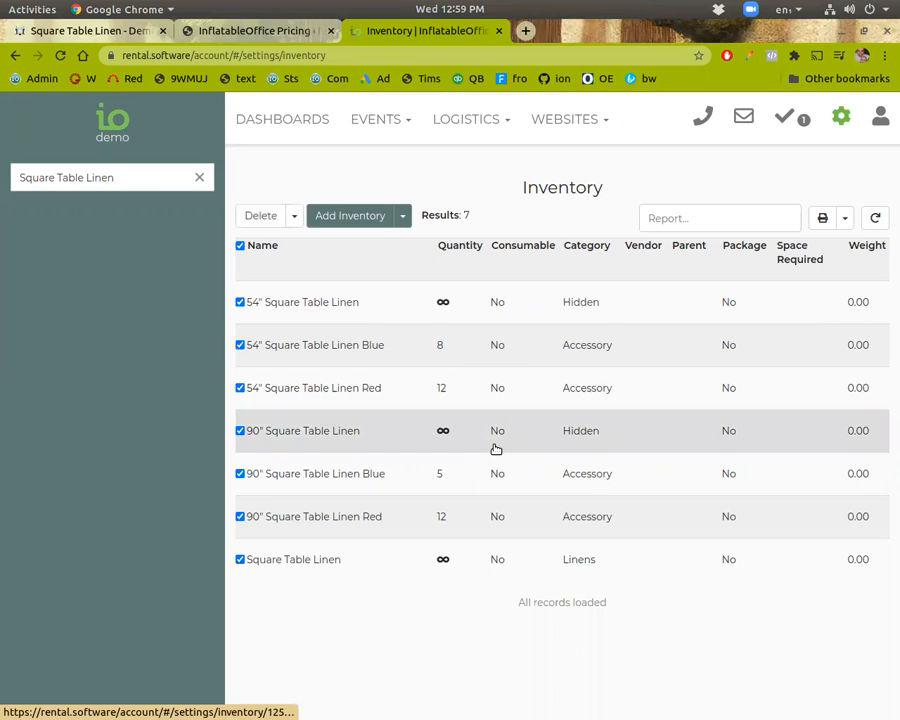
left_click(261, 215)
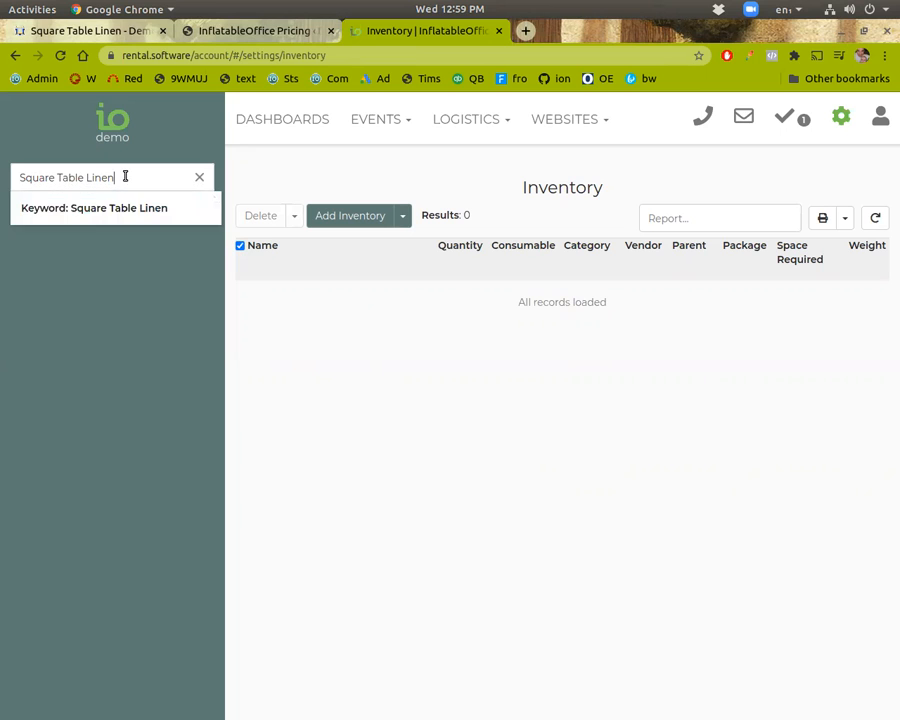
left_click(153, 355)
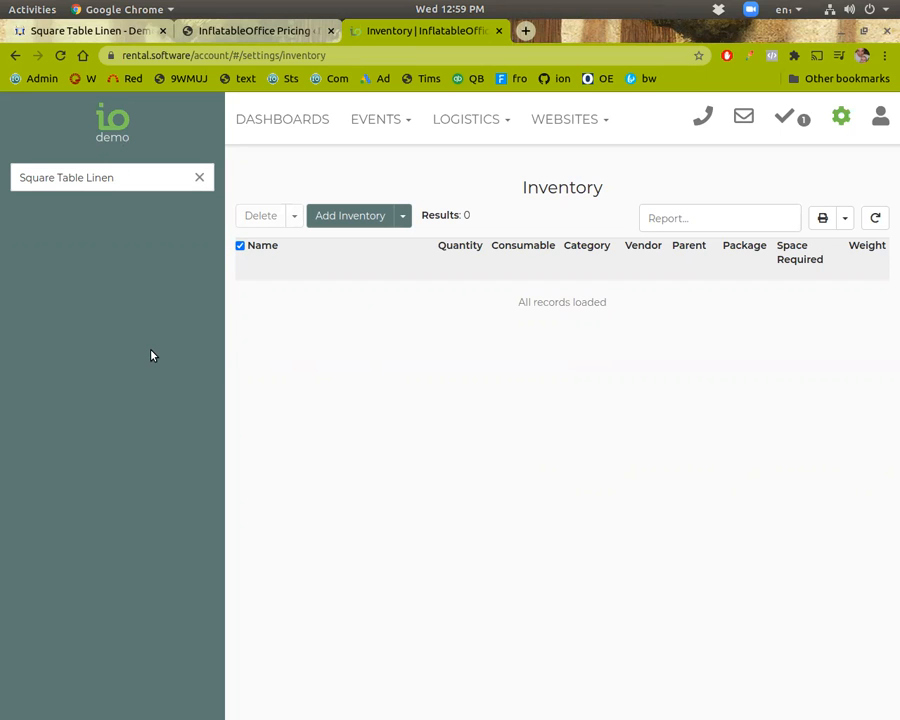
Start a new item named Square Table Linen with unlimited quantity in Linens.
left_click(350, 215)
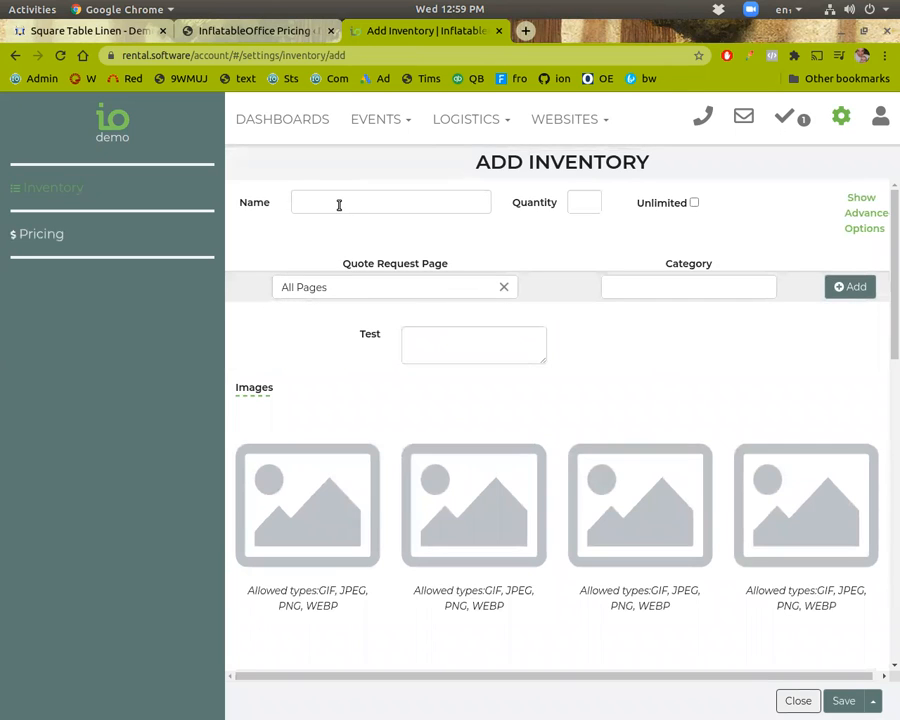
type("Square Table Linen")
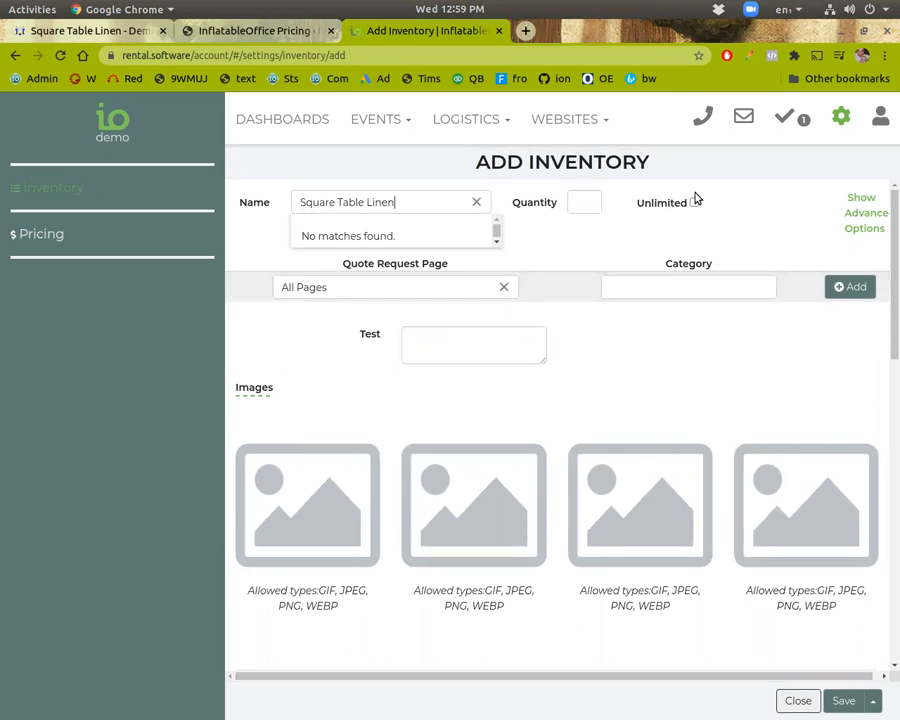
left_click(688, 287)
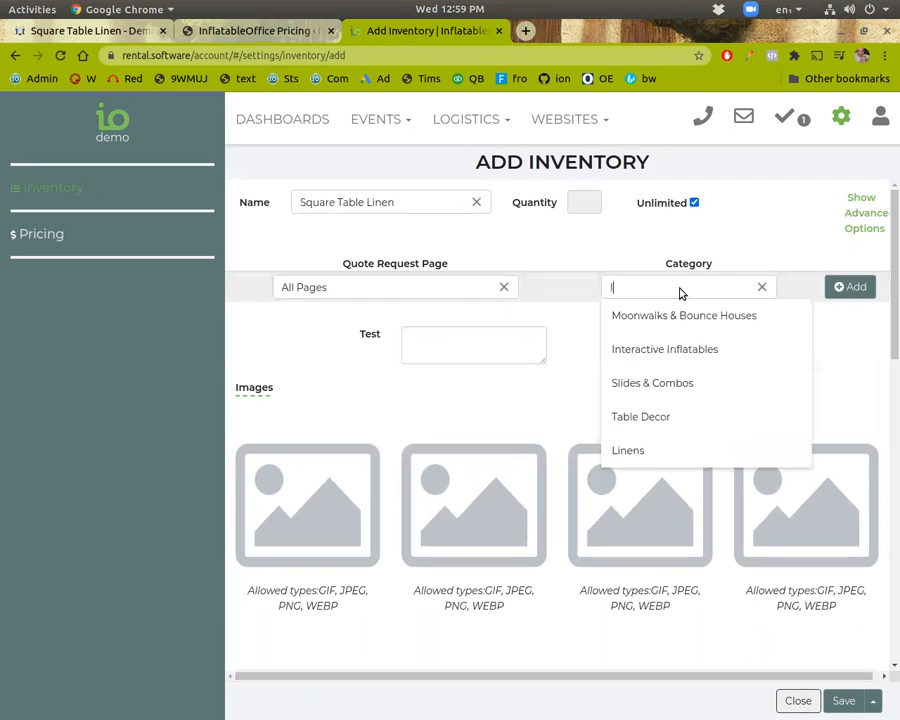
left_click(628, 450)
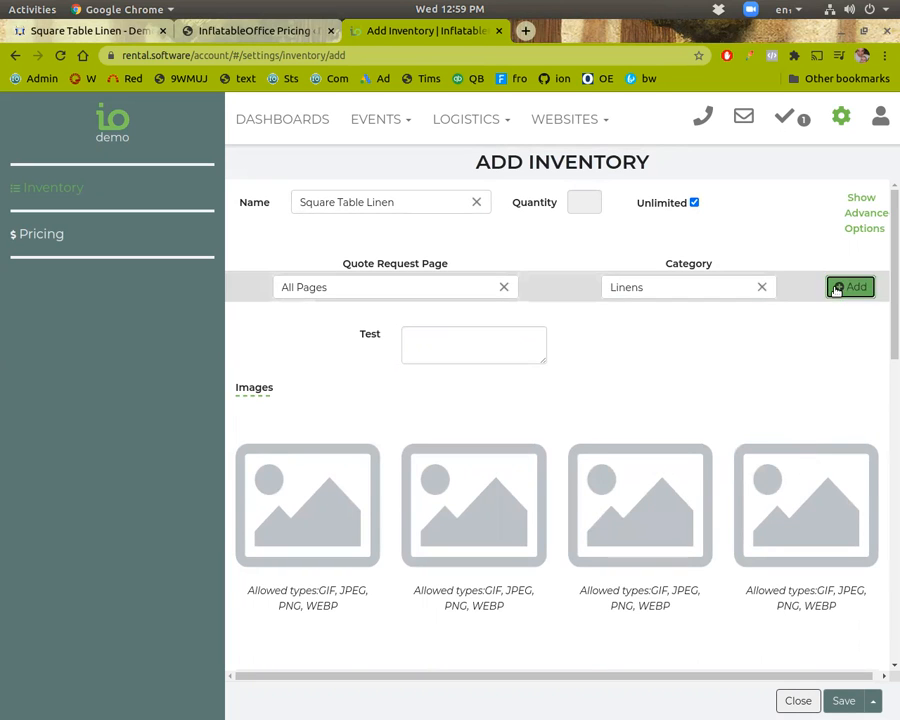
Attach the table linen.jpg photo to the item and save it.
left_click(851, 287)
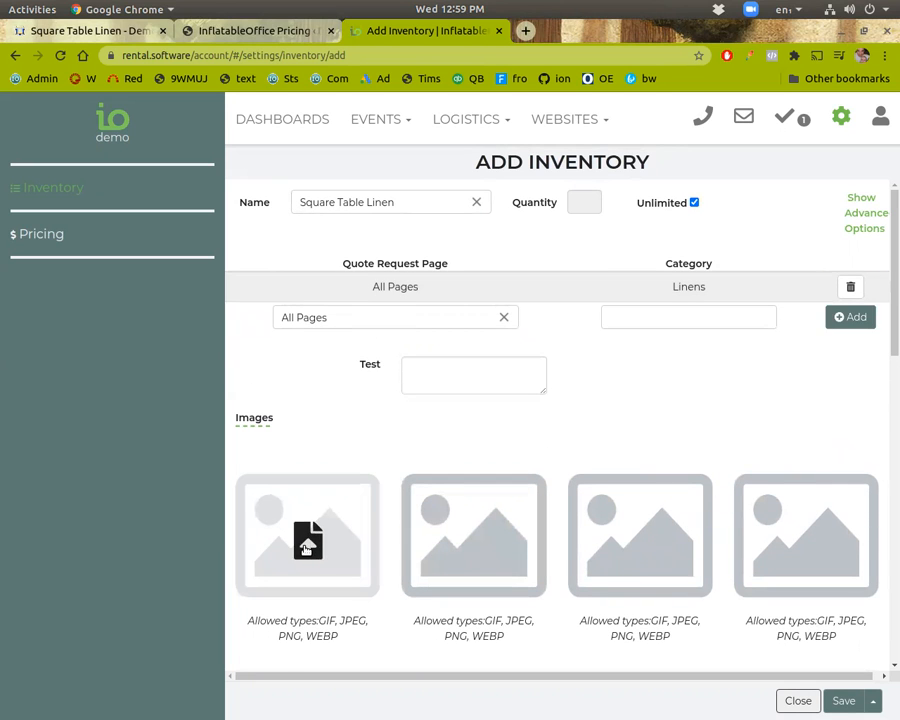
left_click(307, 537)
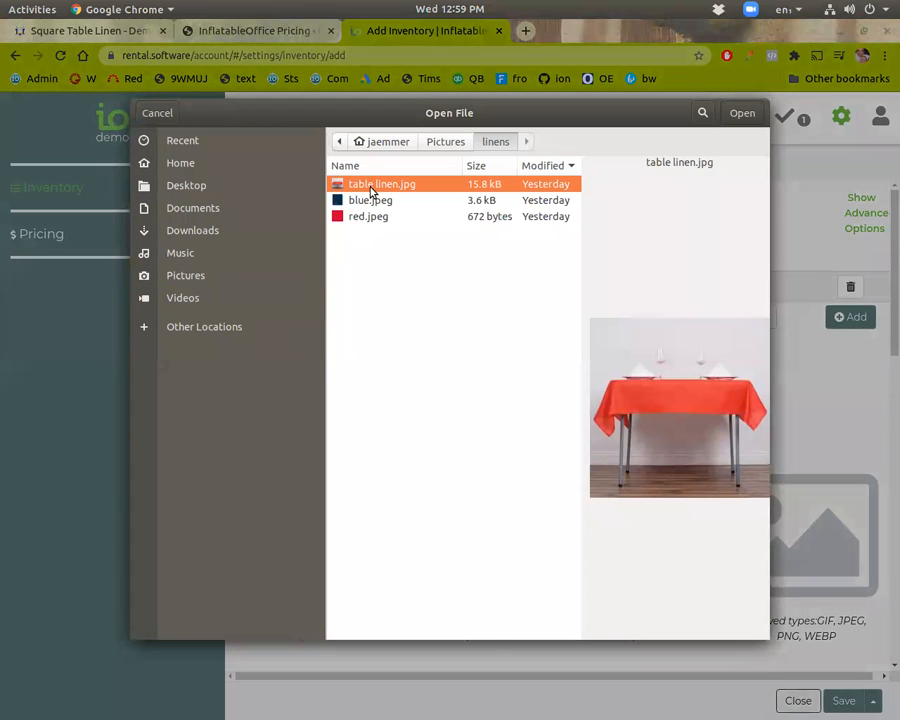
left_click(742, 112)
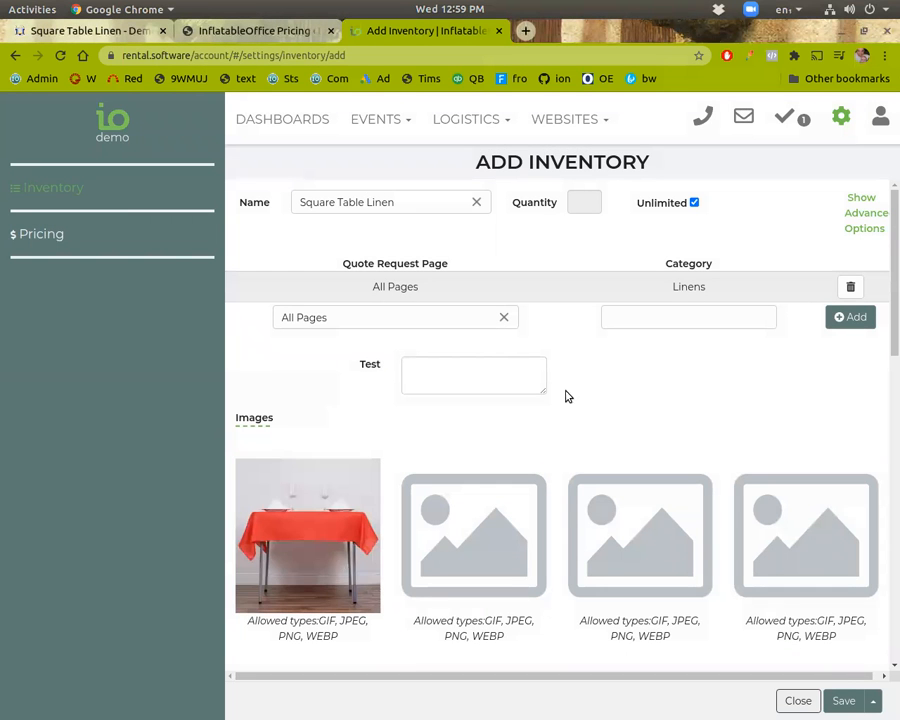
left_click(843, 700)
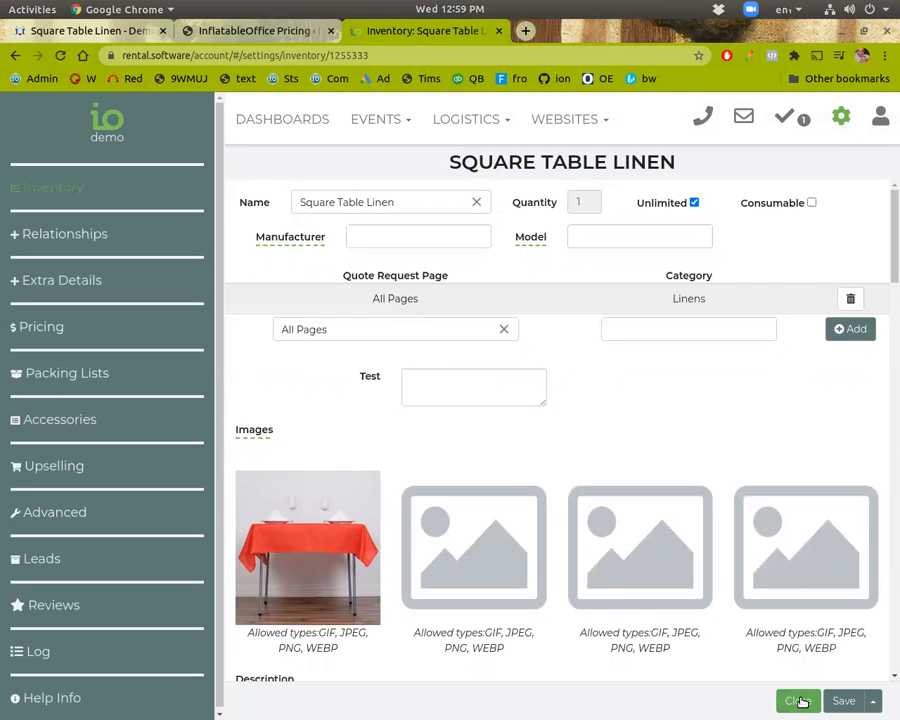
Create and save a 90" Square Table Linen item in the Hidden category.
left_click(797, 700)
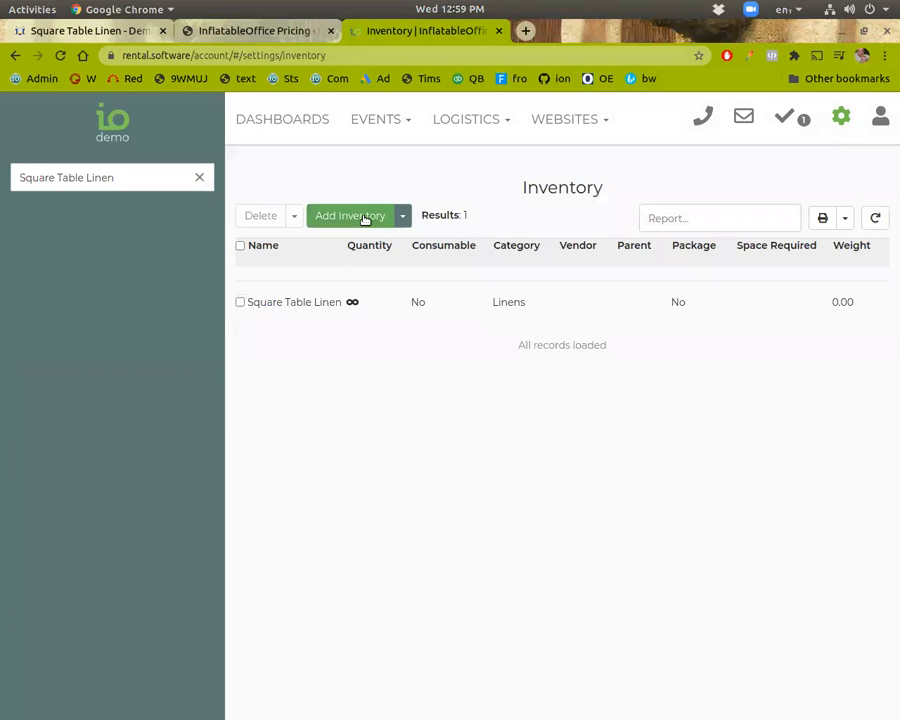
left_click(350, 215)
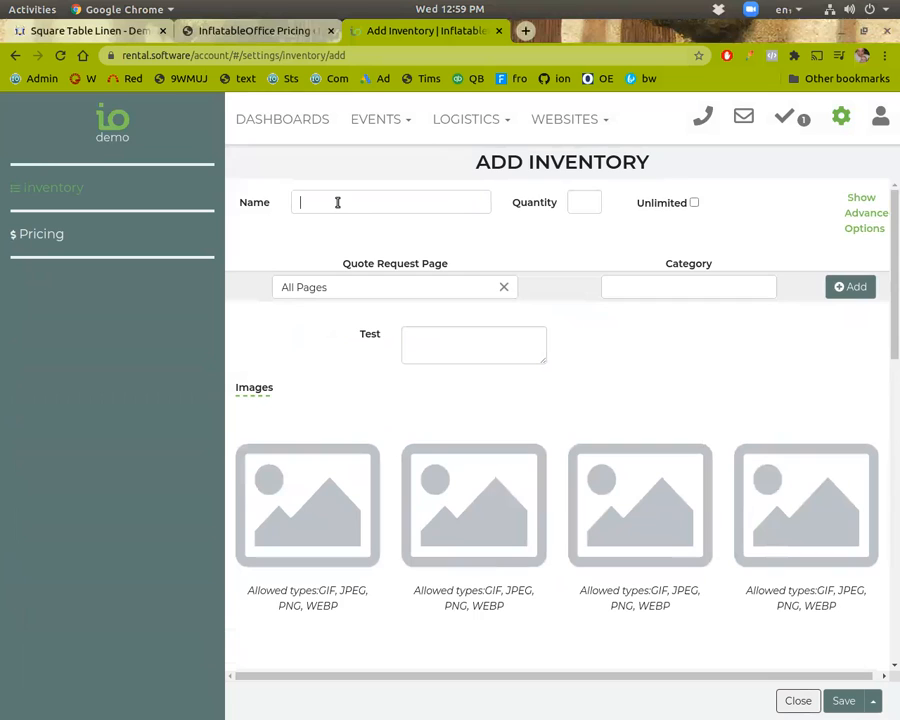
type("90\" Square Table Linen")
left_click(688, 287)
type("h")
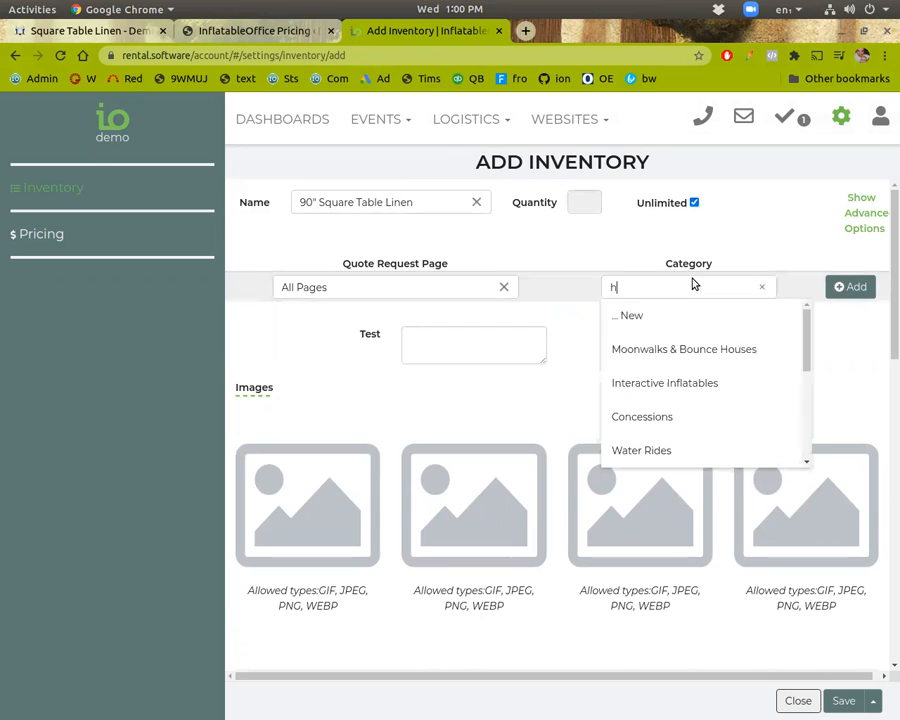
type("idden")
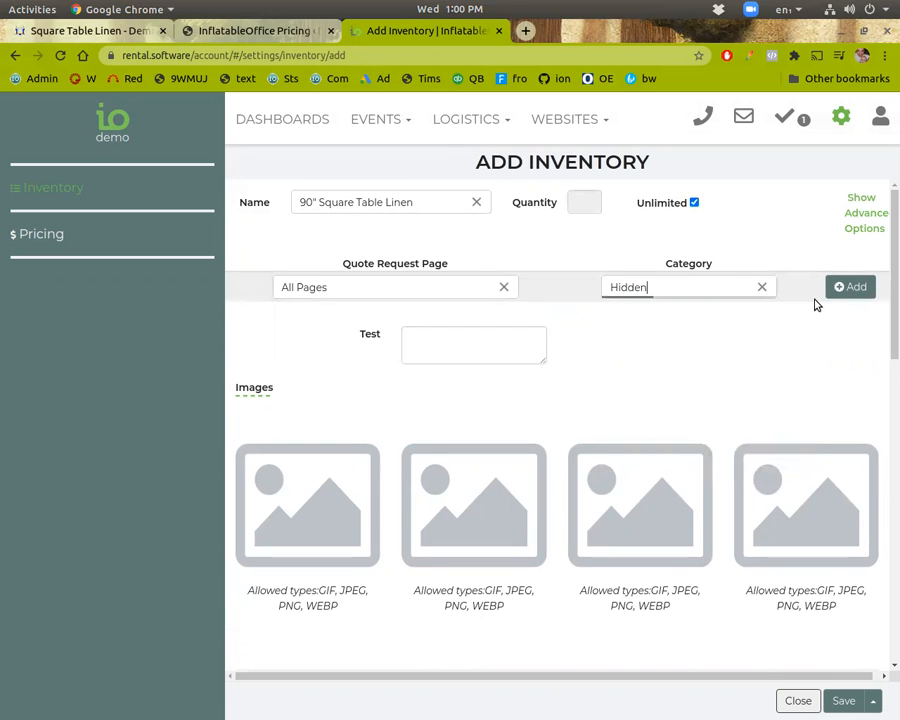
left_click(850, 287)
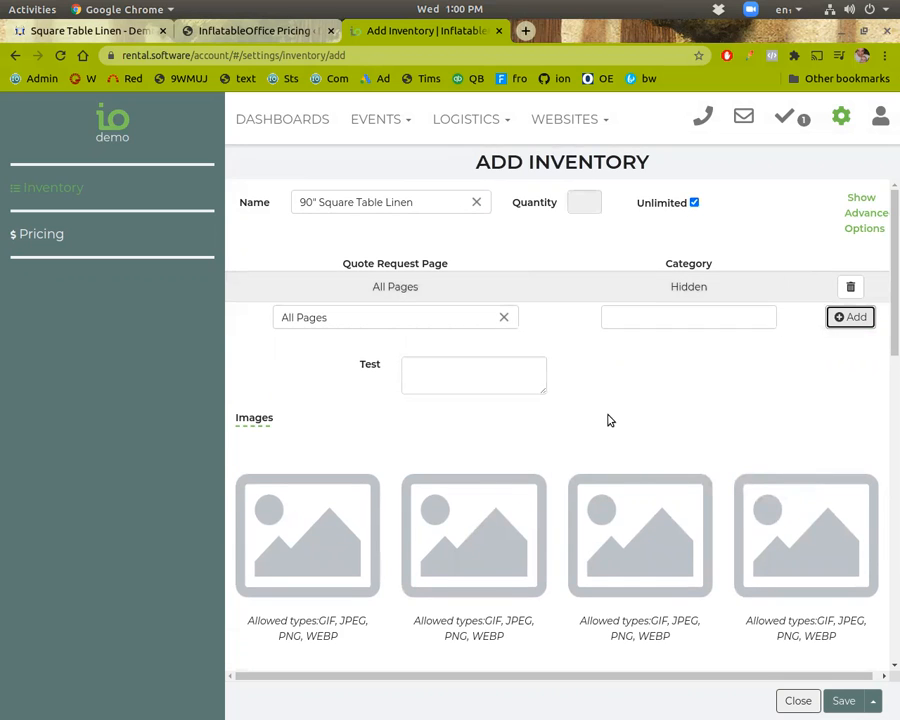
left_click(315, 202)
type("54")
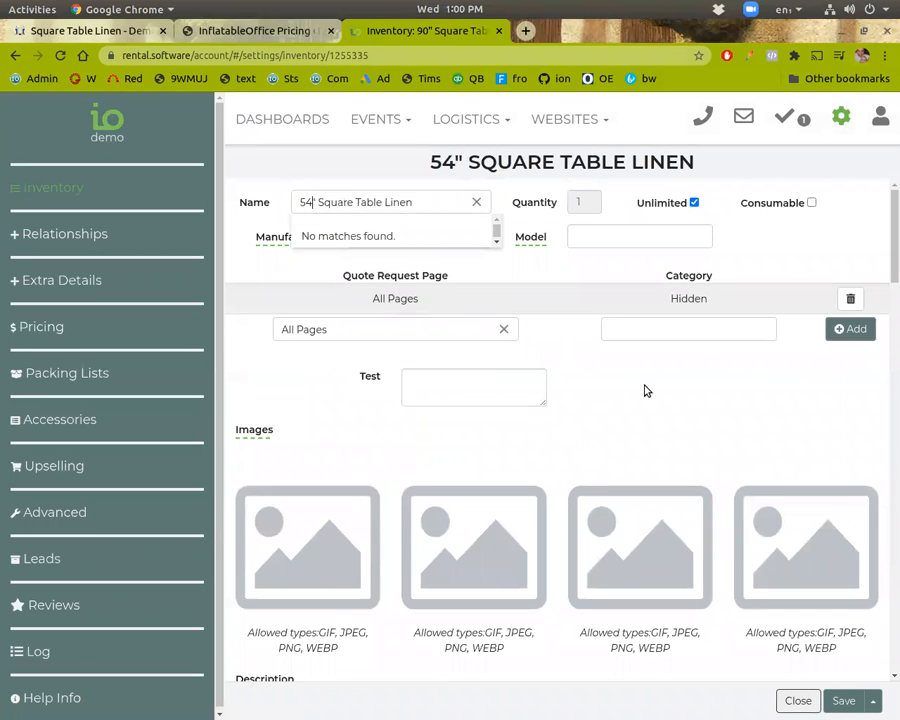
Save the renamed 54" Square Table Linen as a copy, then search Square Table Linen.
left_click(871, 700)
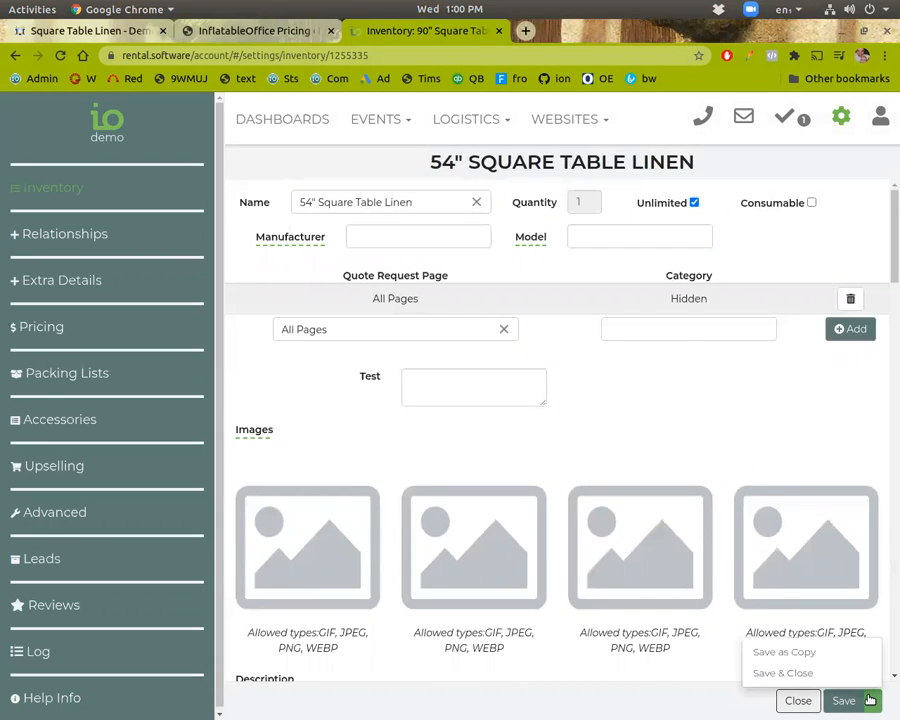
left_click(783, 651)
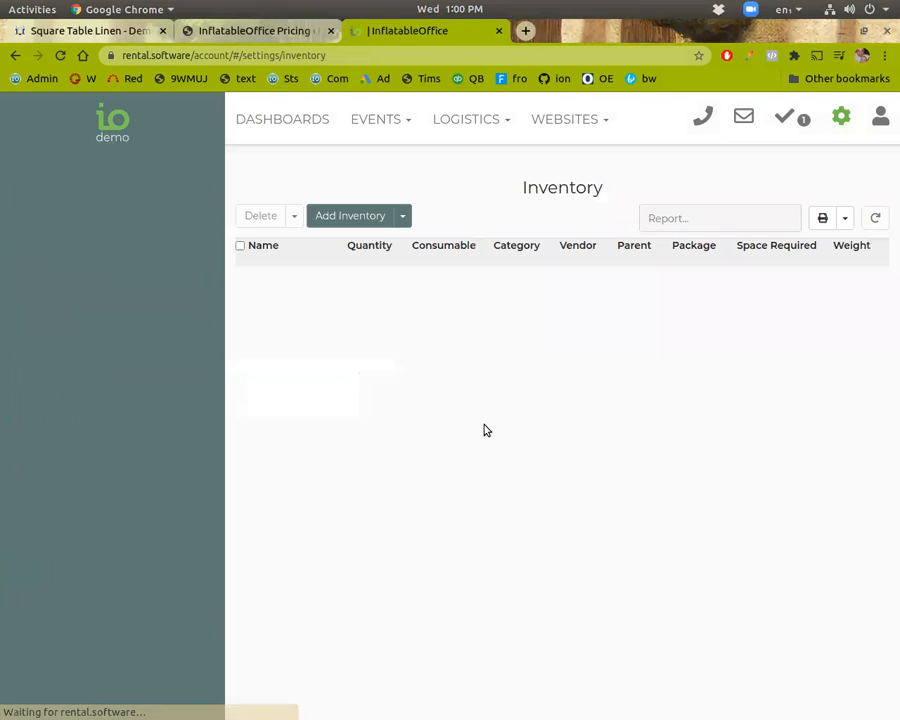
type("Square Table Linen")
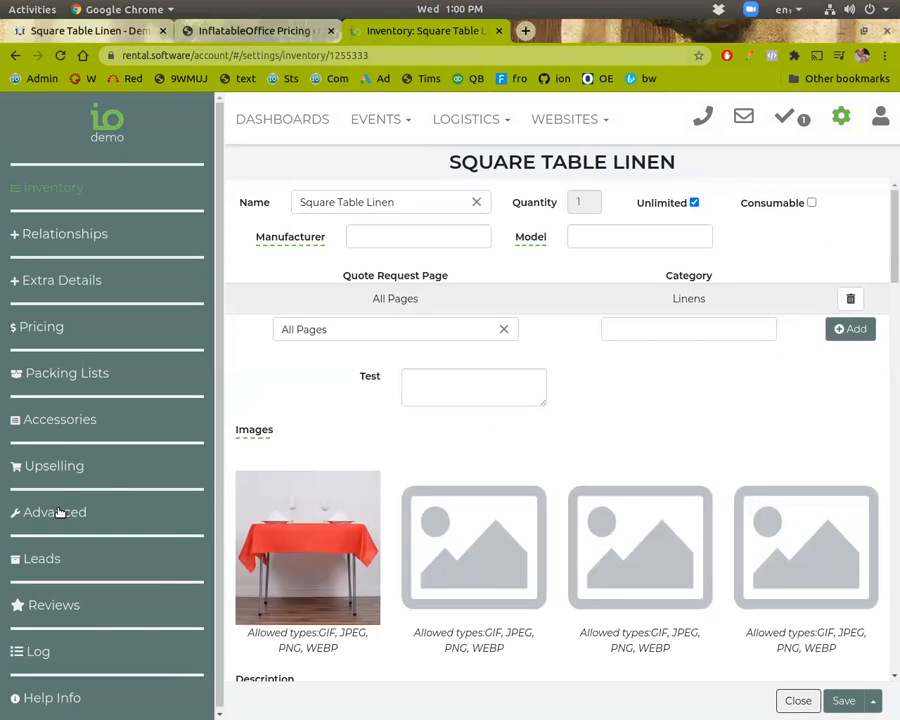
Add the 54" and 90" Square Table Linen items as accessories.
left_click(59, 419)
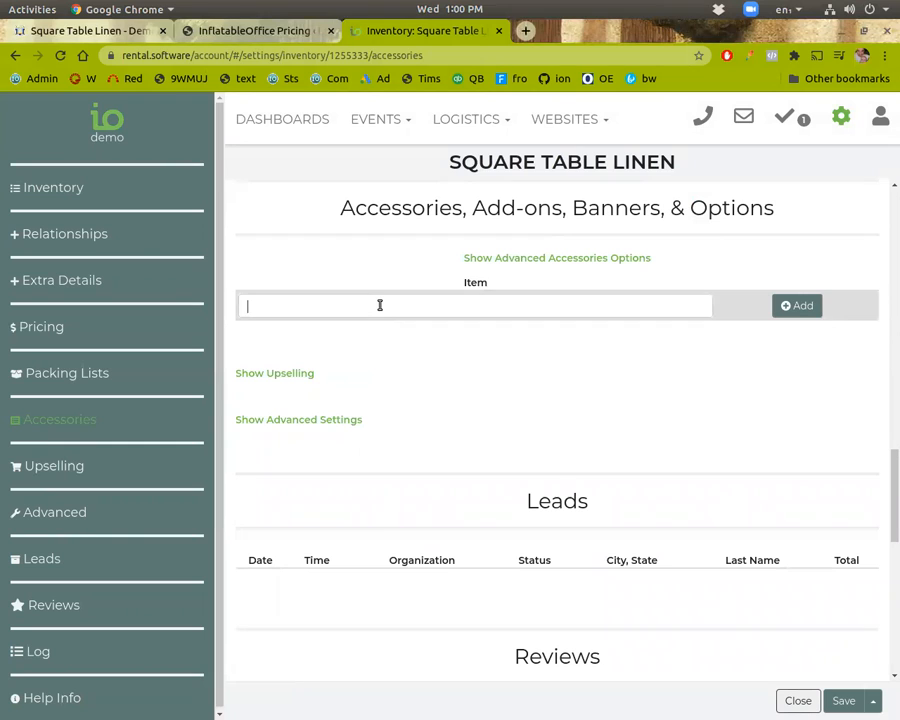
type("Square Table Linen")
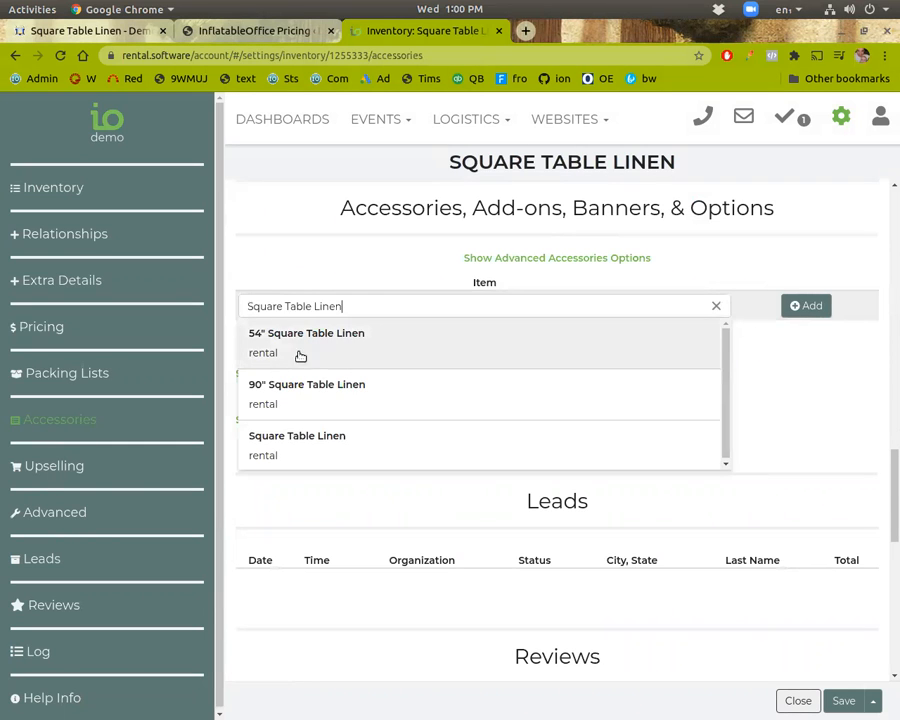
left_click(306, 333)
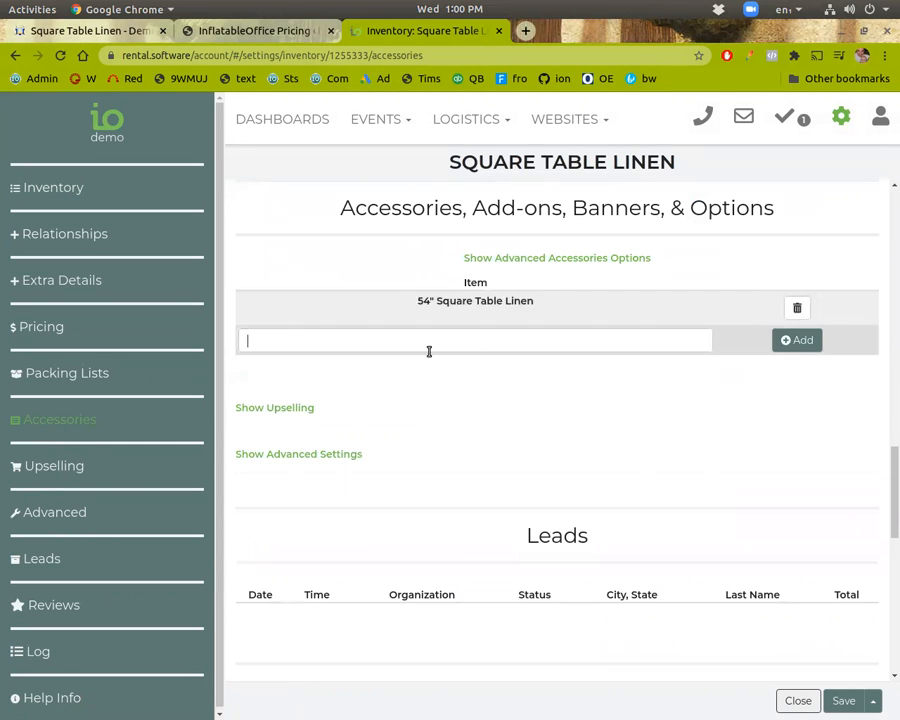
type("90\" Square Table Linen")
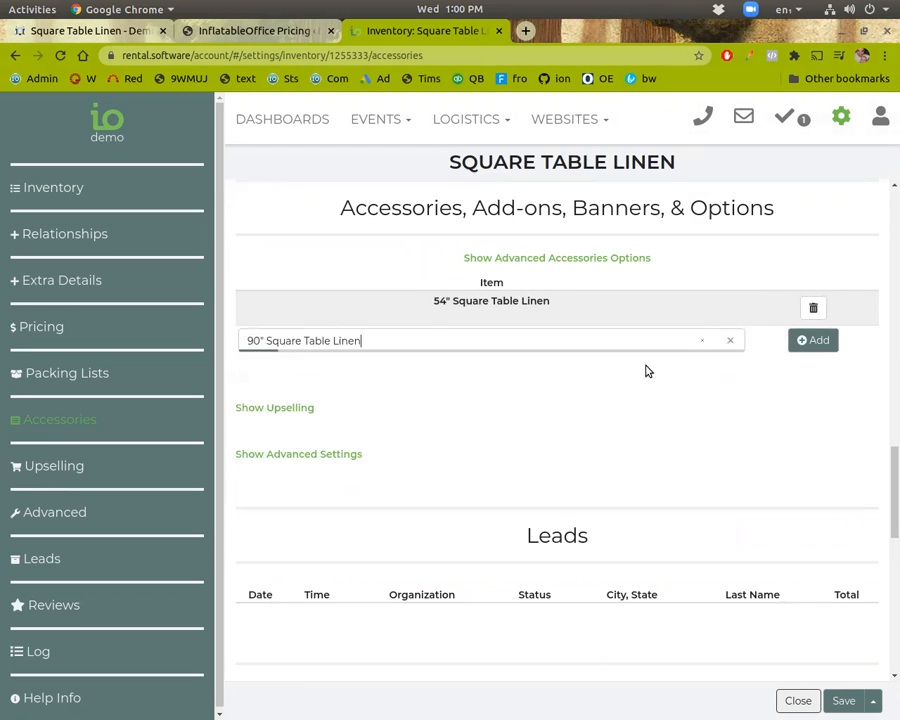
left_click(813, 340)
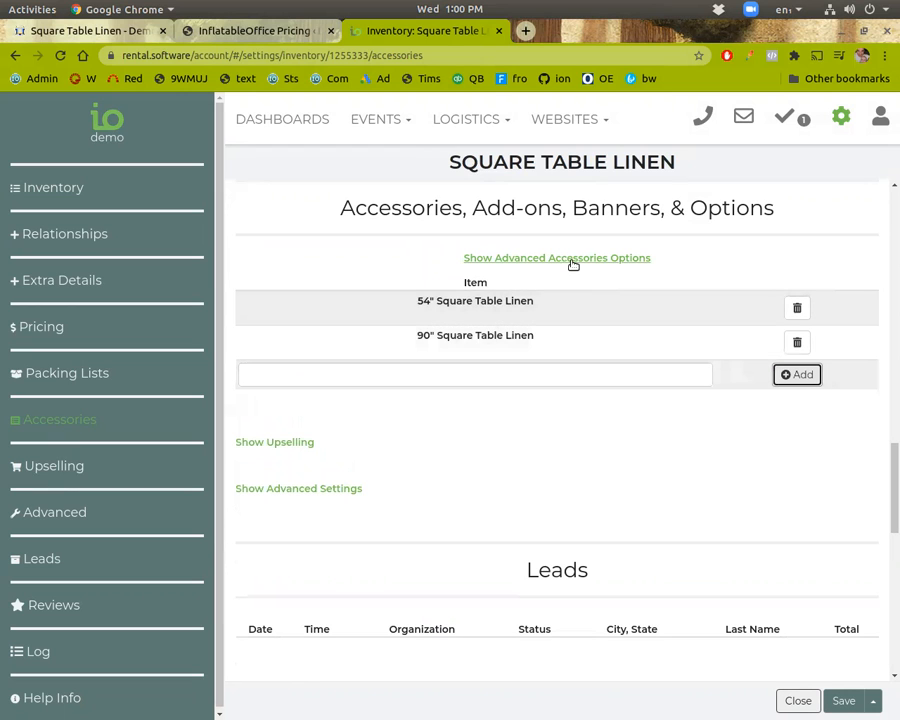
List the accessories as a drop-down, save, and close the item.
left_click(557, 258)
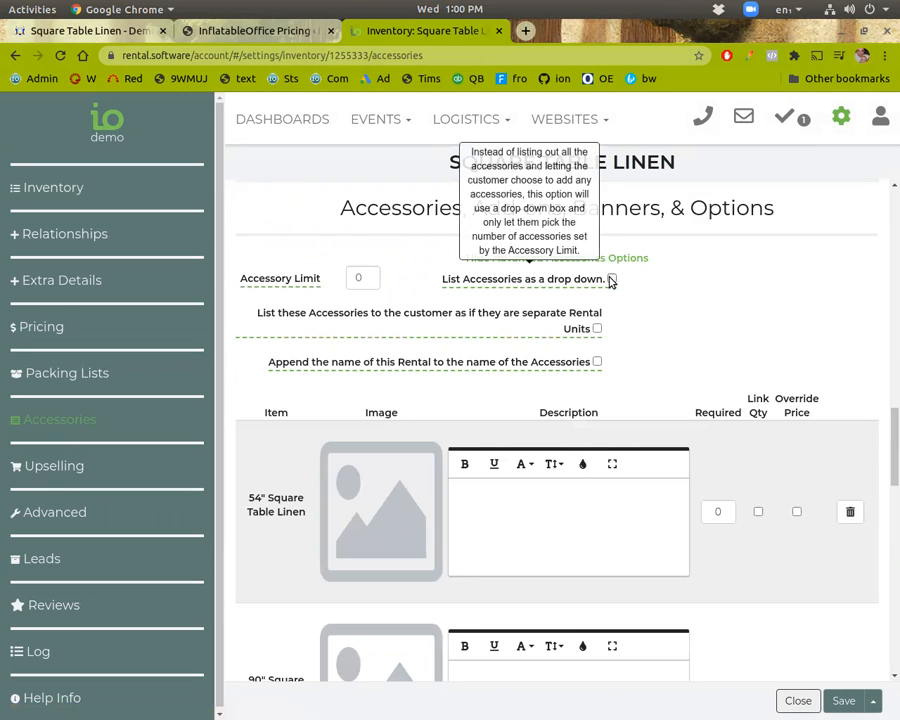
left_click(611, 278)
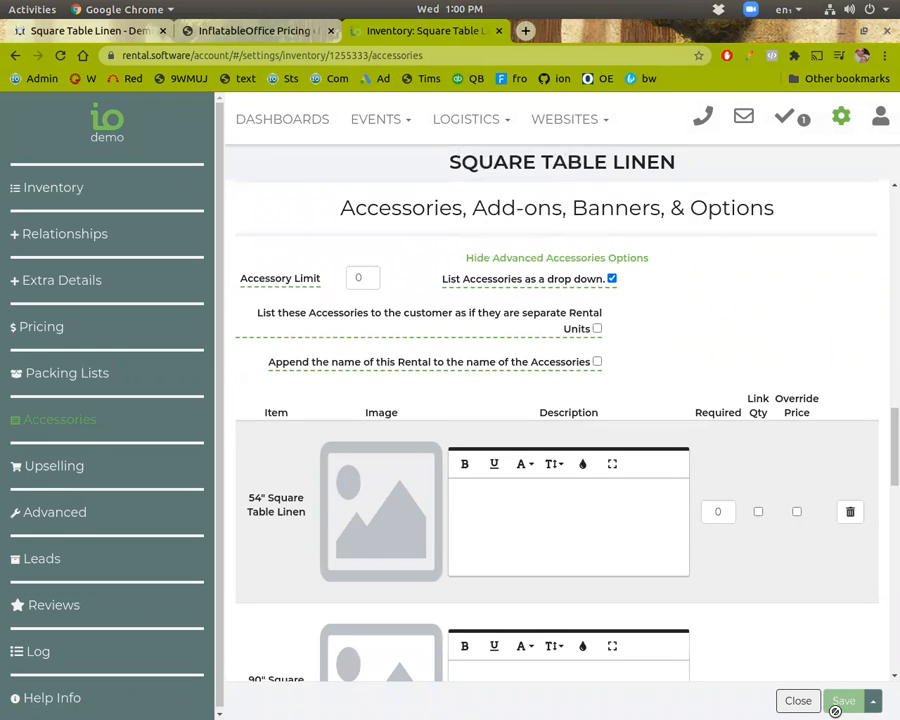
left_click(843, 700)
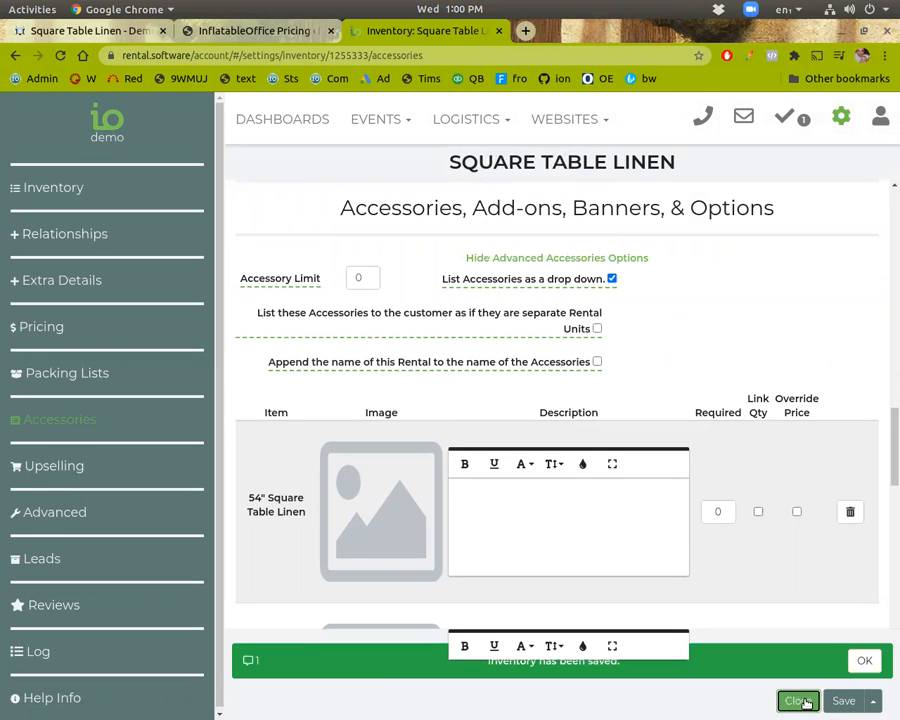
left_click(797, 700)
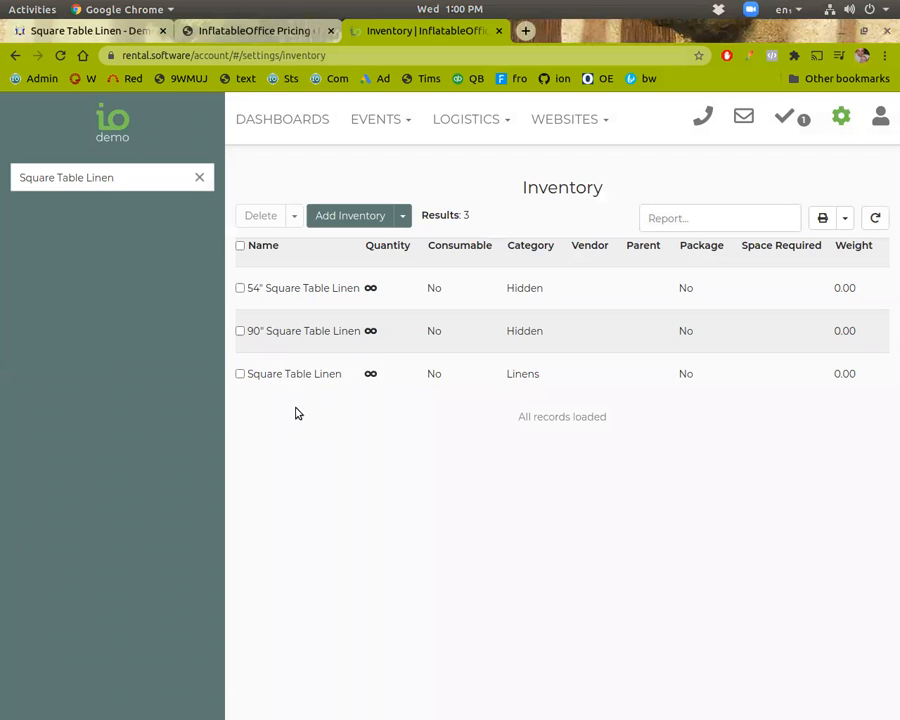
Start a new accessory named 90" Square Table Linen Red with quantity 10.
left_click(401, 215)
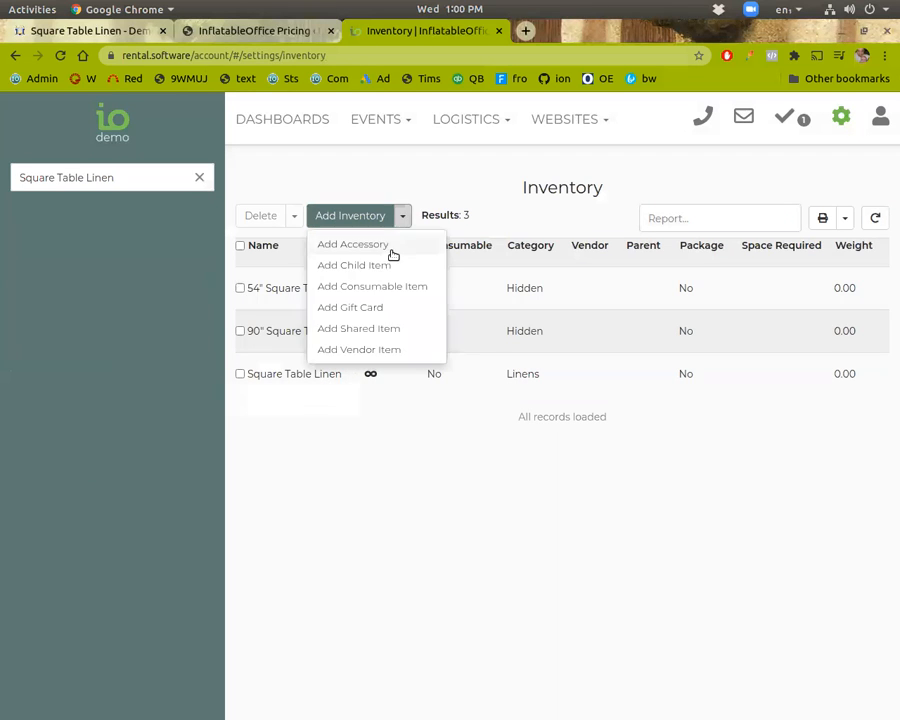
left_click(352, 244)
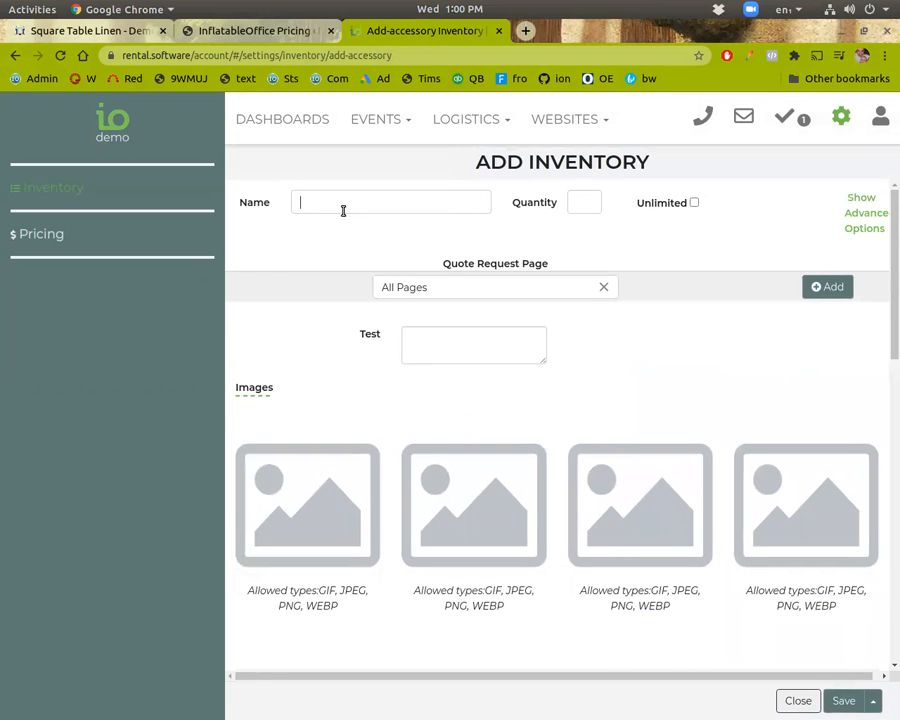
type("90\" Square Table Linen")
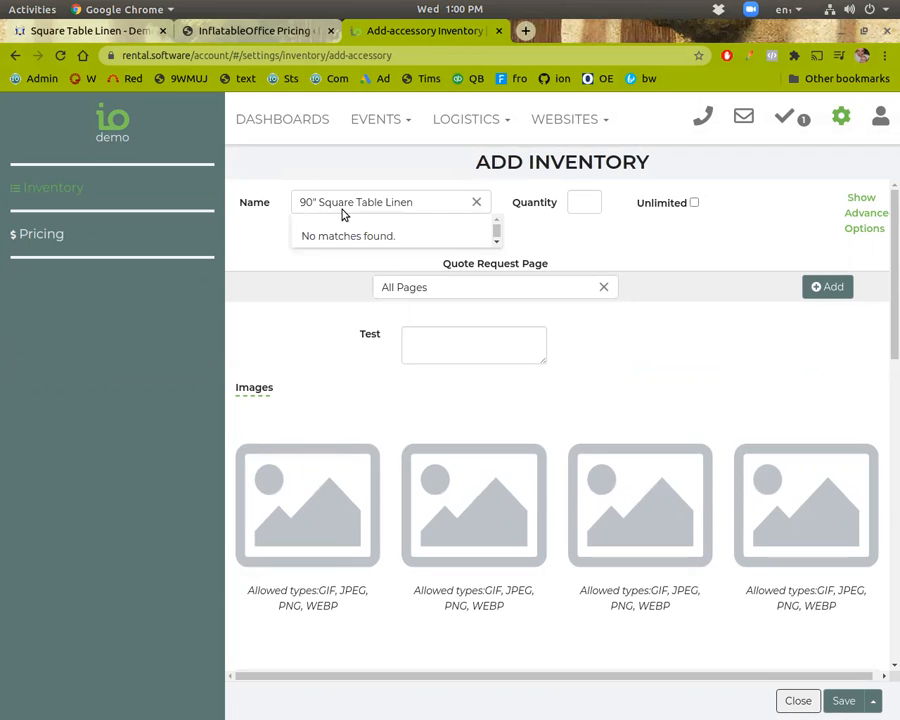
type("Red")
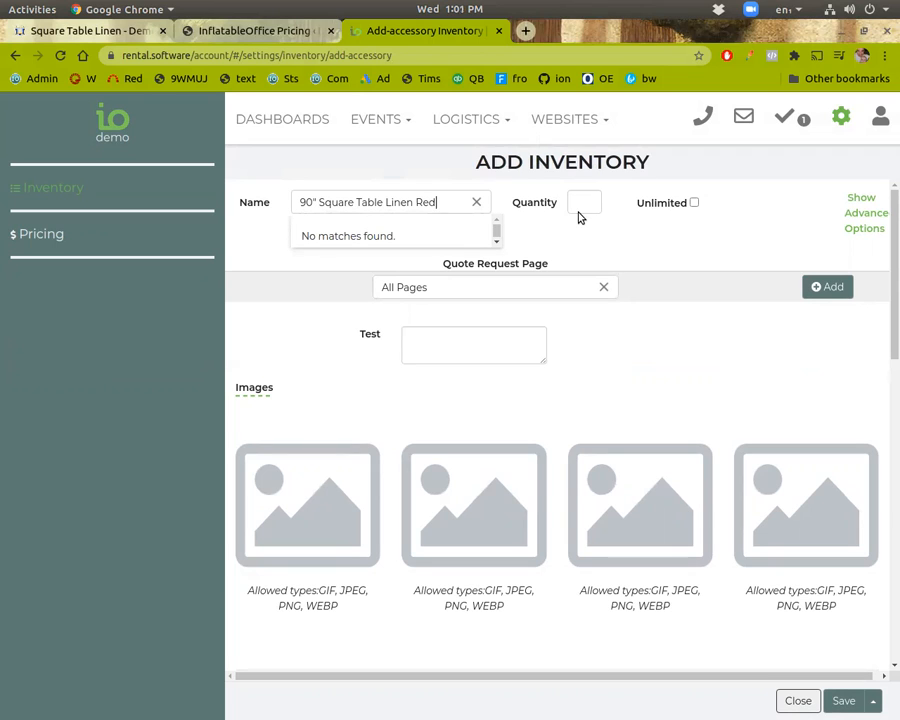
type("10")
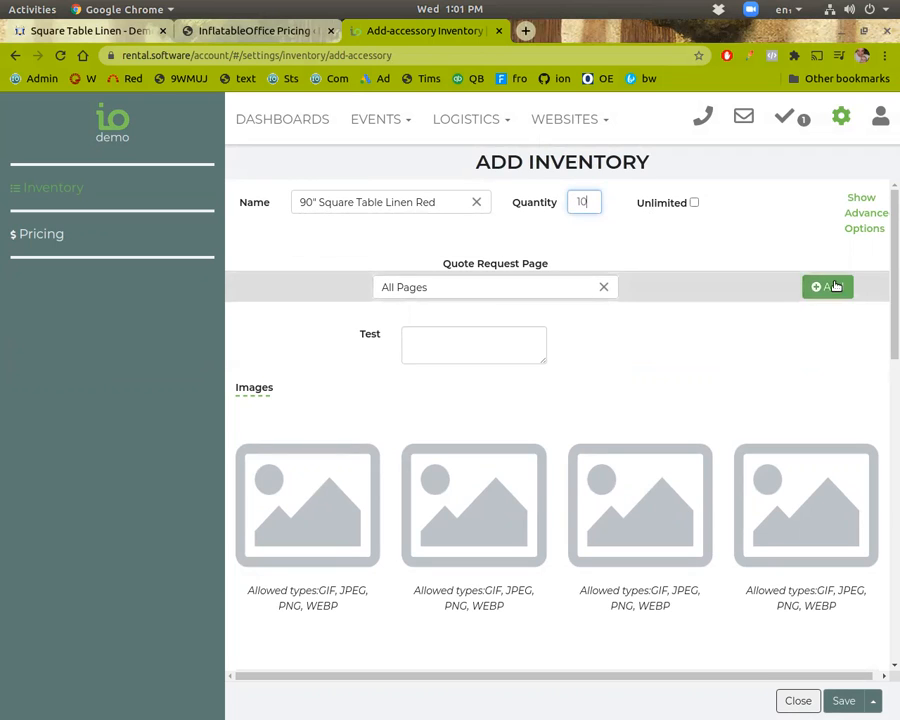
Assign All Pages, upload red.jpeg, set price to $10 per day, and save.
left_click(827, 287)
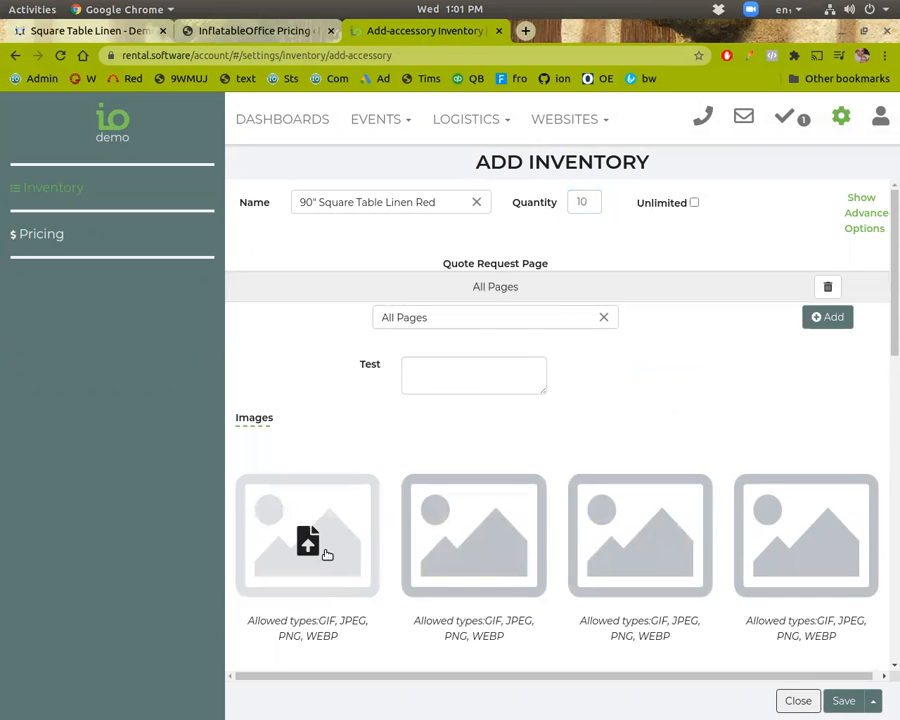
left_click(307, 537)
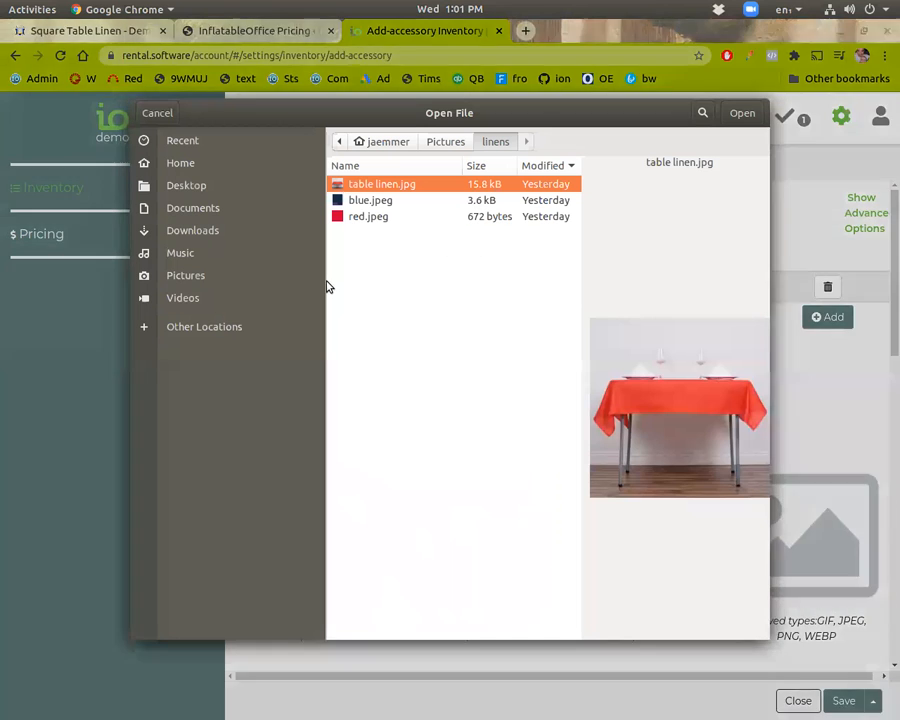
left_click(742, 112)
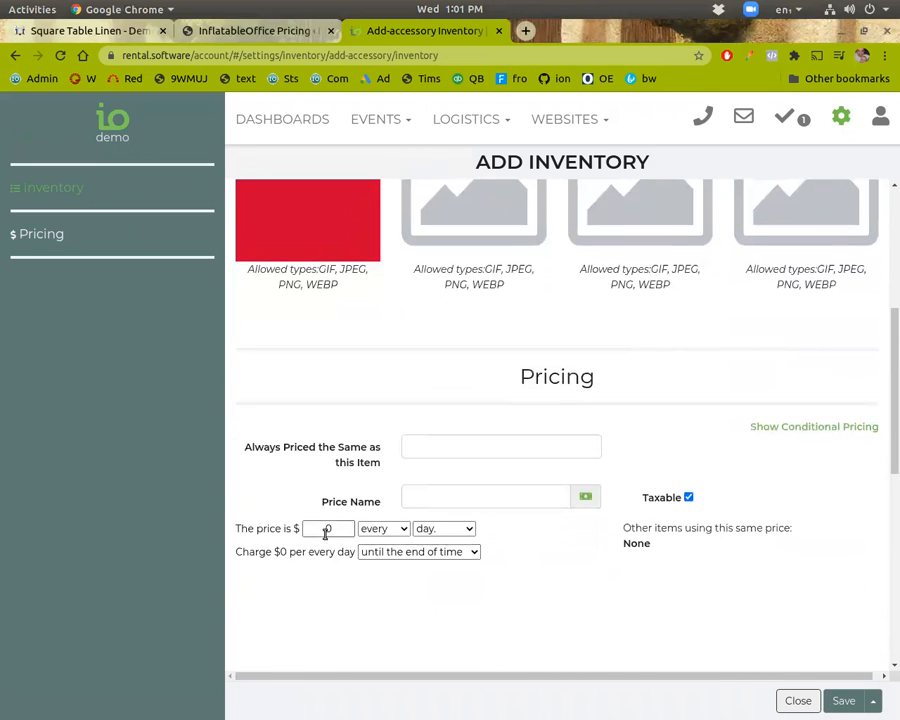
type("10")
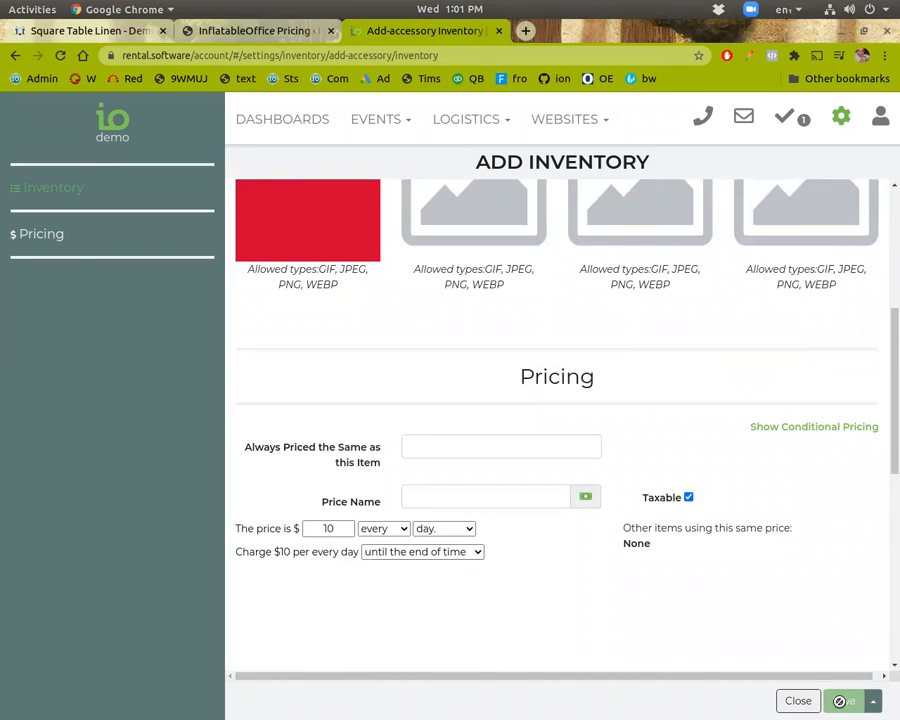
left_click(843, 700)
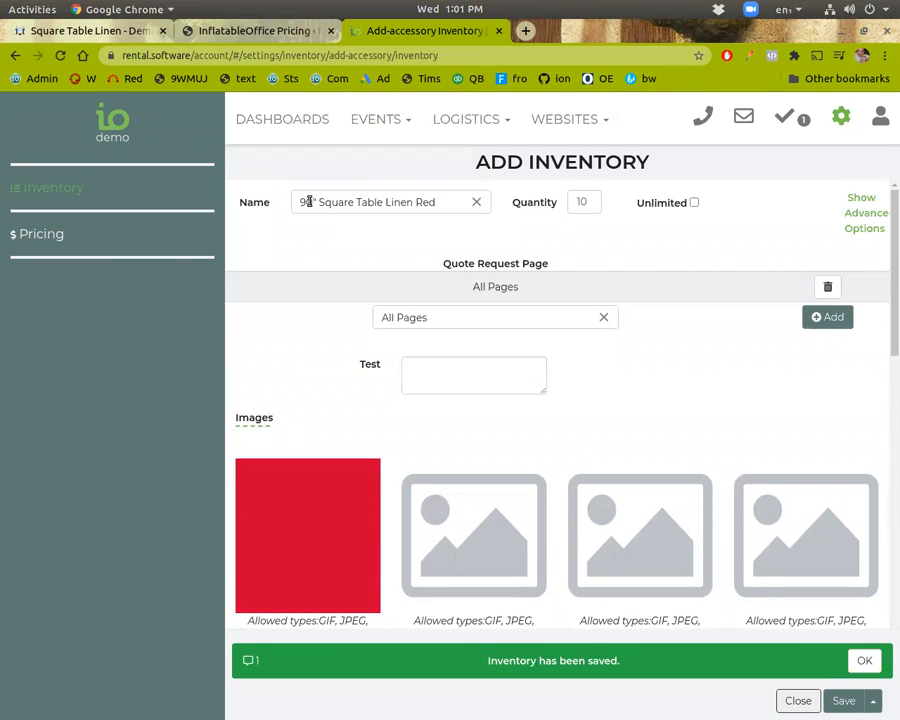
Rename the item to 54" Square Table Linen Red and save it as a copy.
type("54")
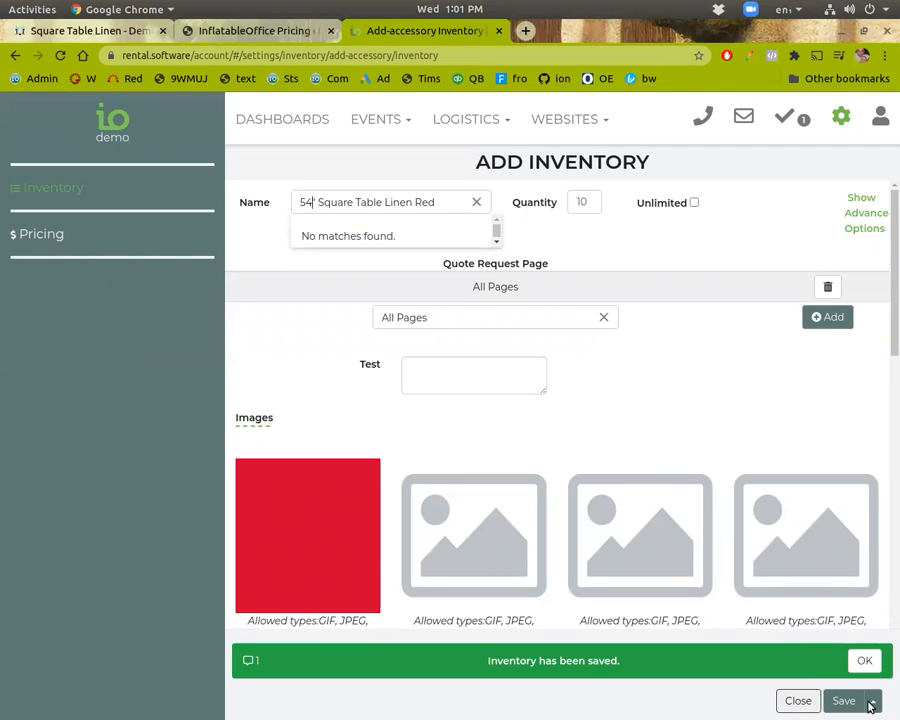
left_click(872, 700)
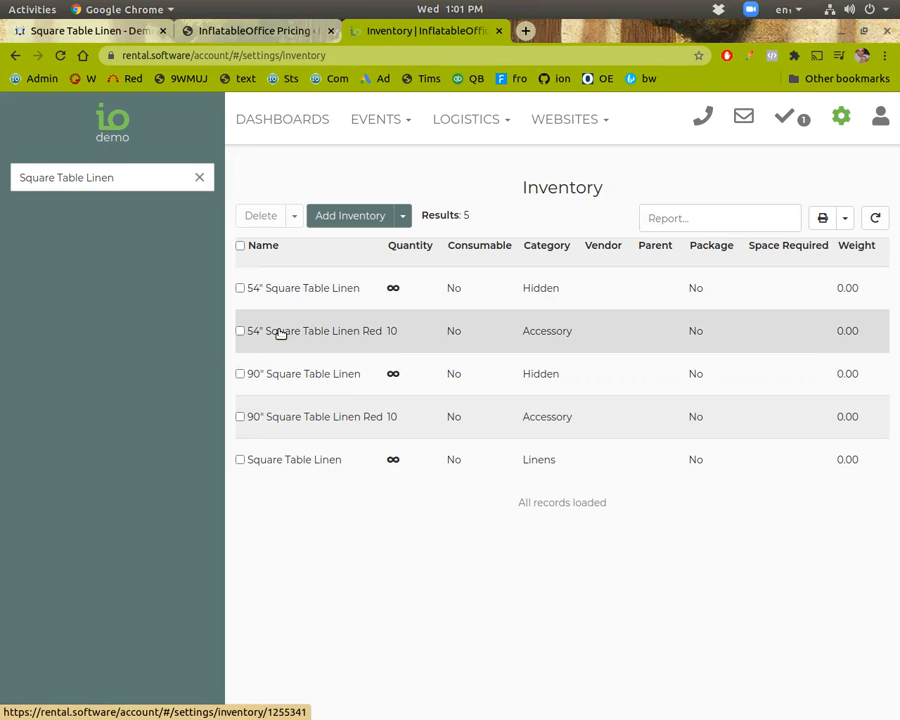
Turn the 54" red linen into a Blue variant with the blue.jpeg image.
left_click(310, 330)
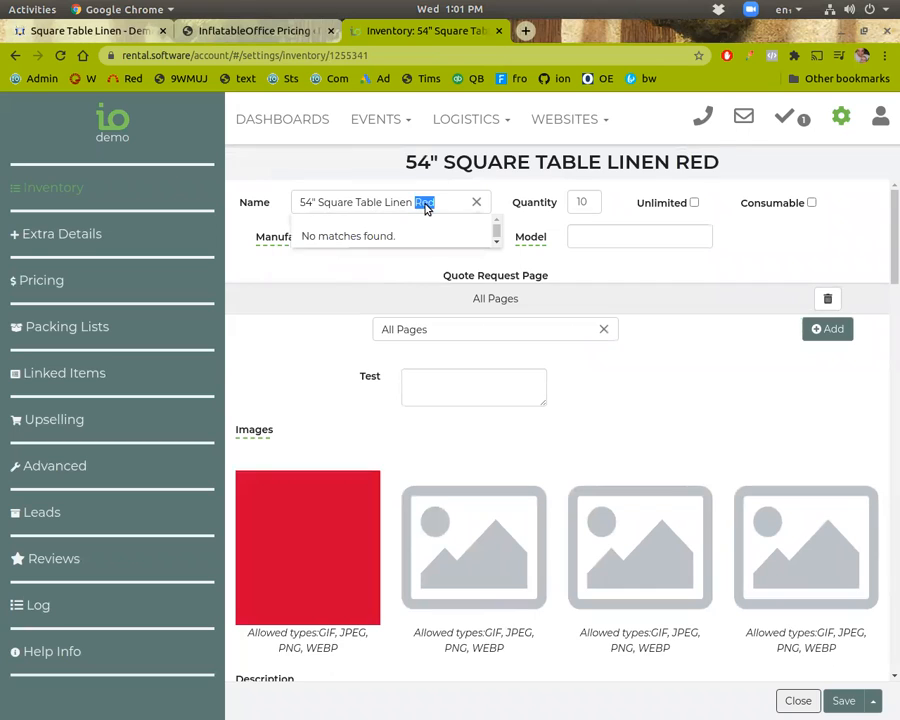
type("Blue")
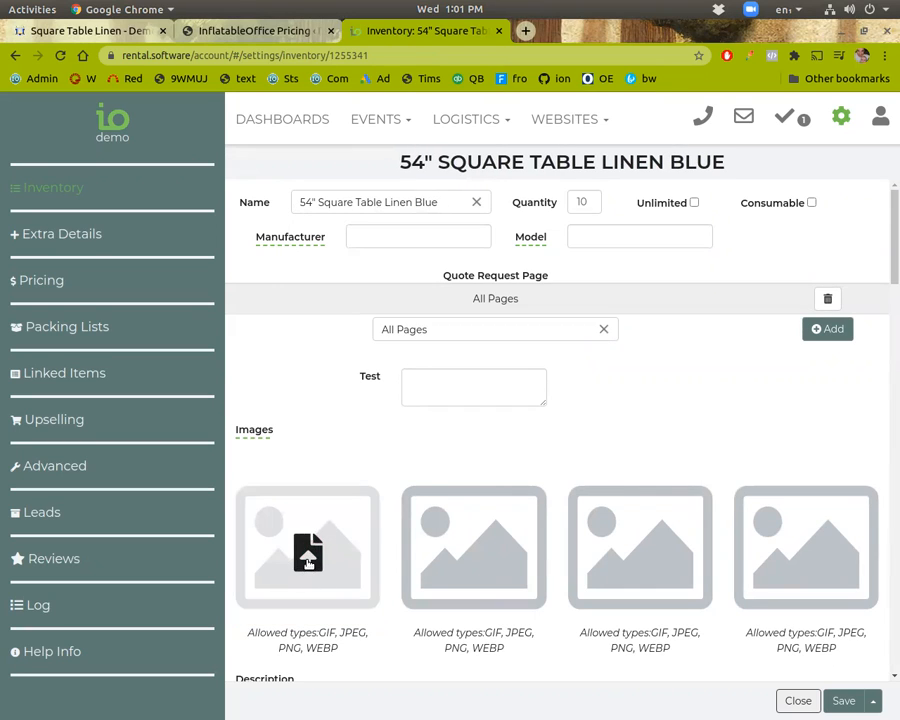
left_click(307, 548)
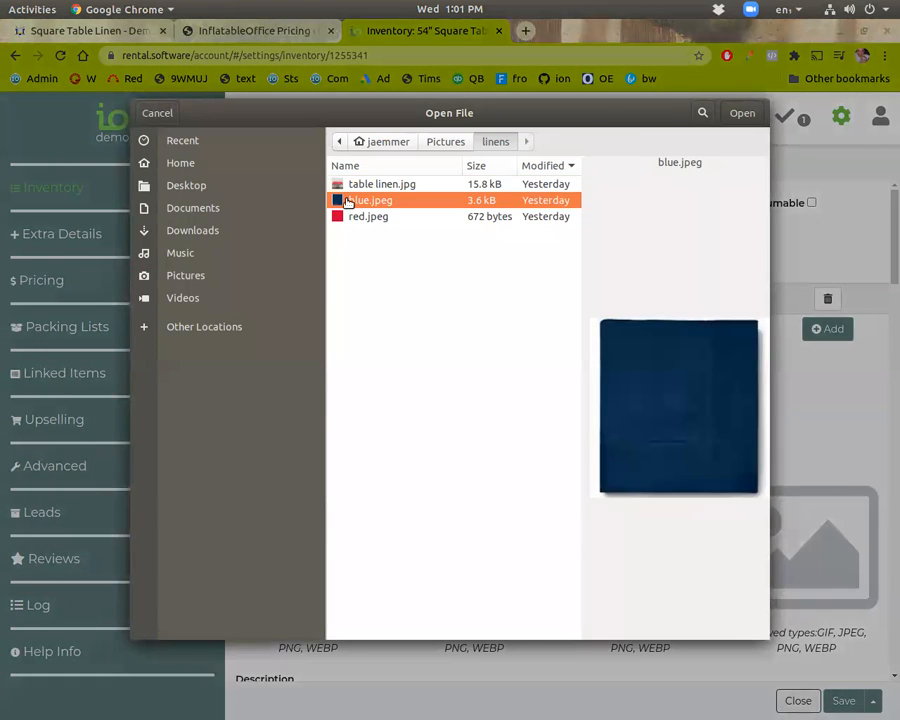
left_click(742, 112)
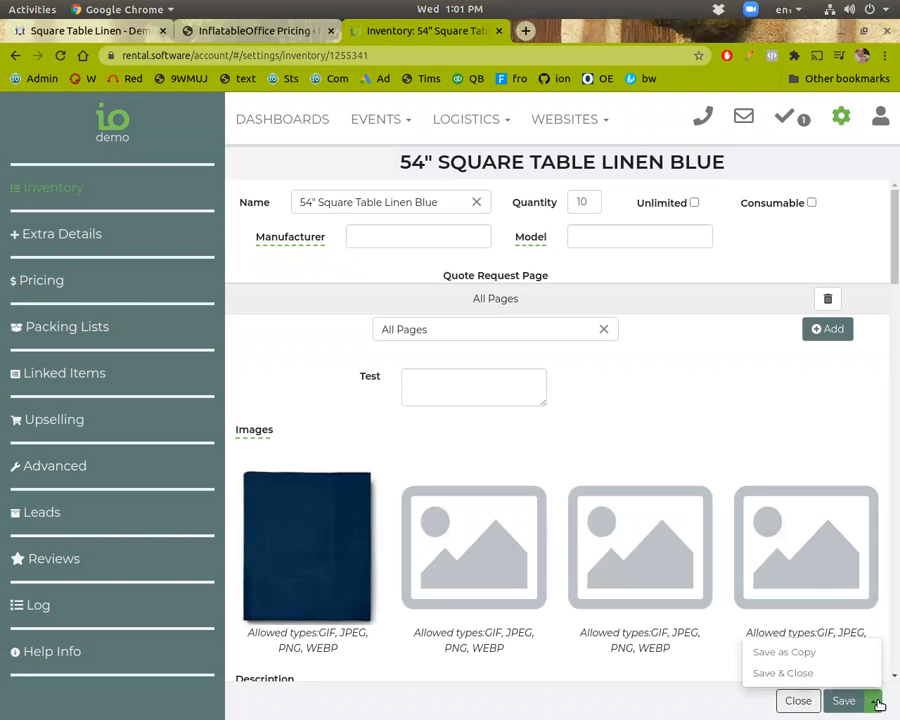
left_click(583, 202)
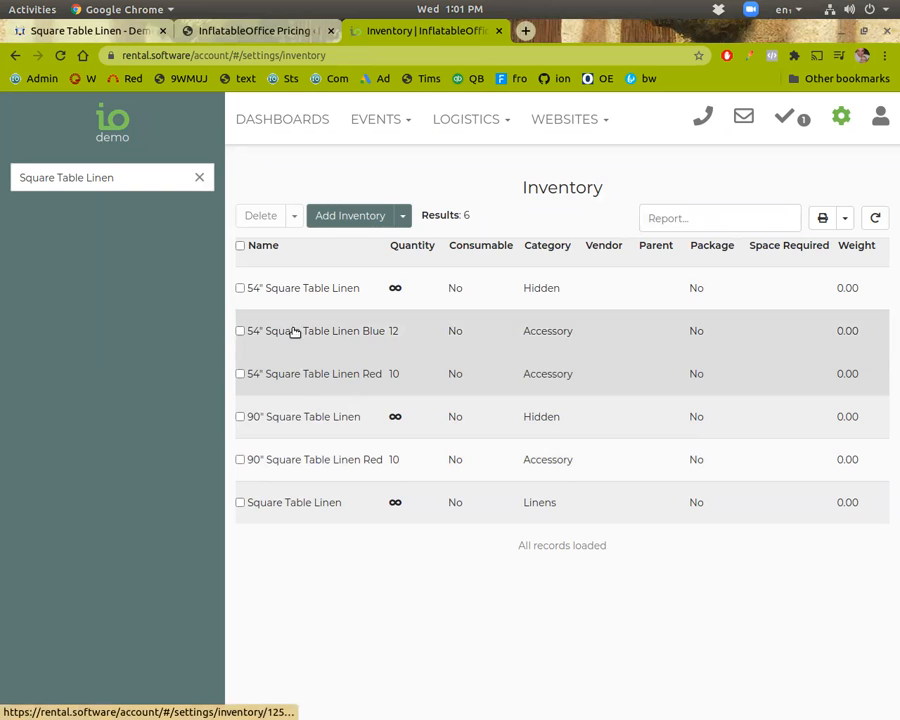
Add 54" Square Table Linen Blue as a drop-down accessory of the 54" linen and save.
left_click(305, 288)
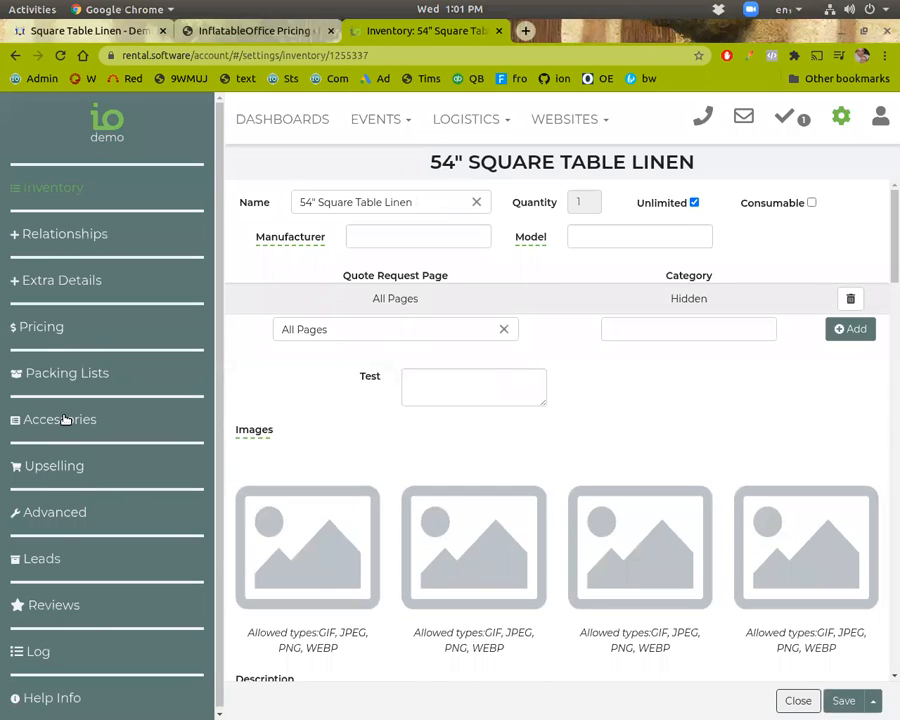
left_click(59, 419)
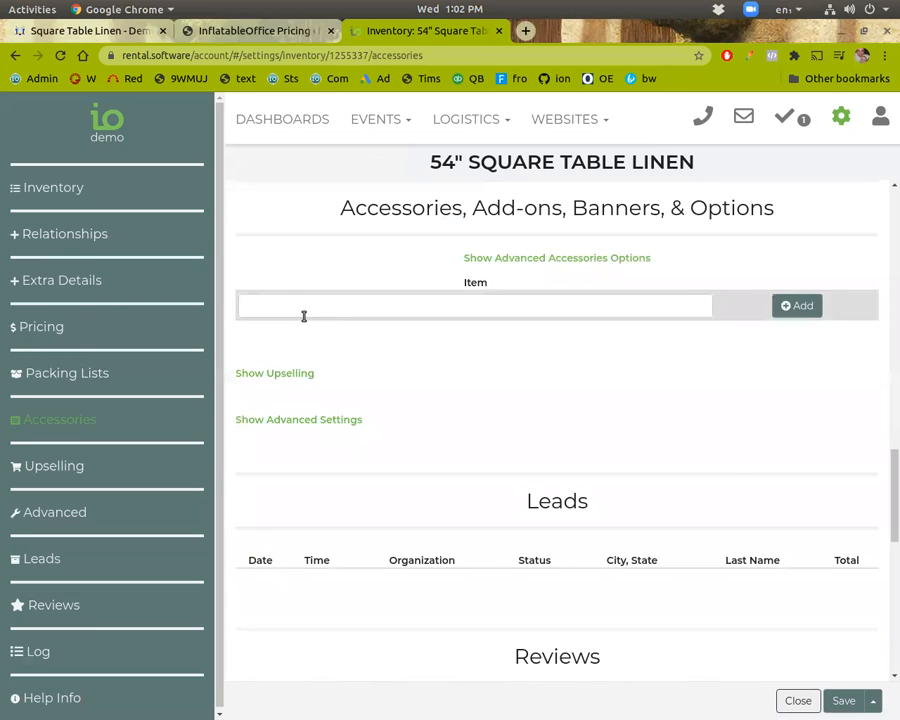
type("54\" Square Table Linen Blue")
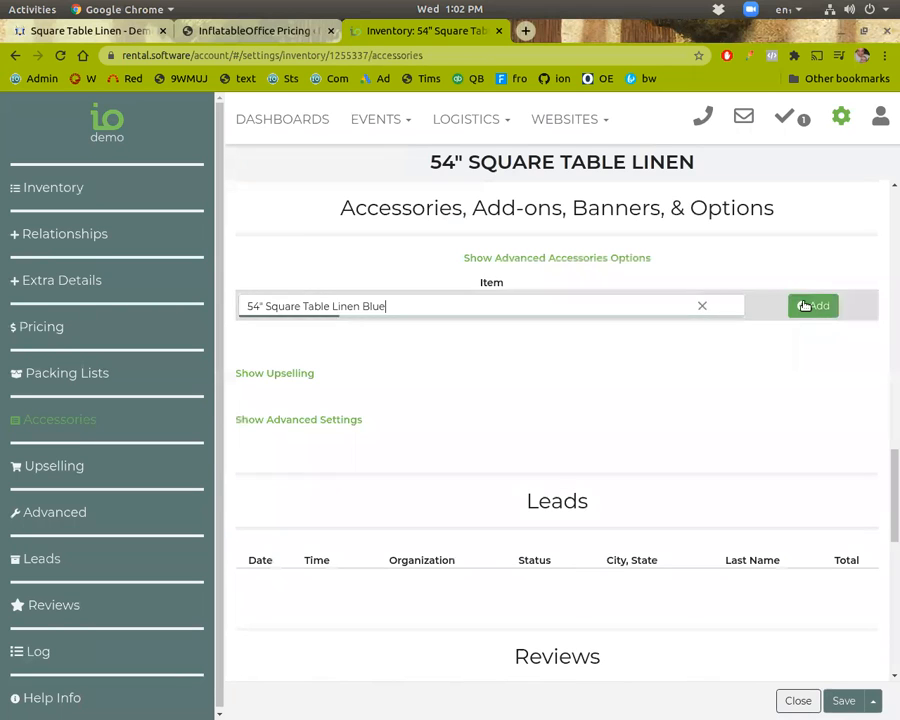
left_click(812, 305)
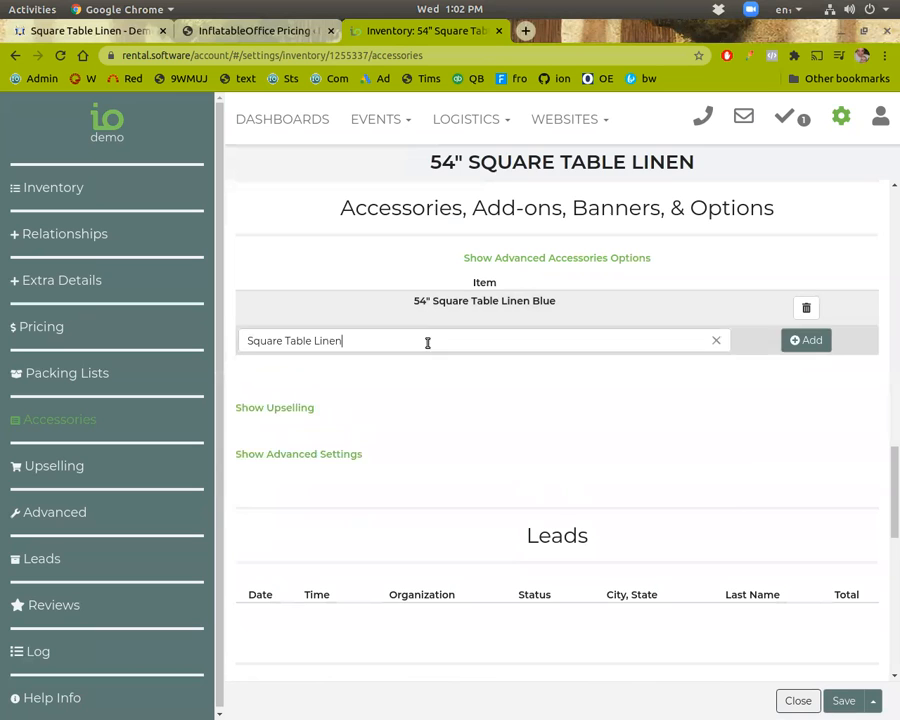
type("54\" Square Table Linen Red")
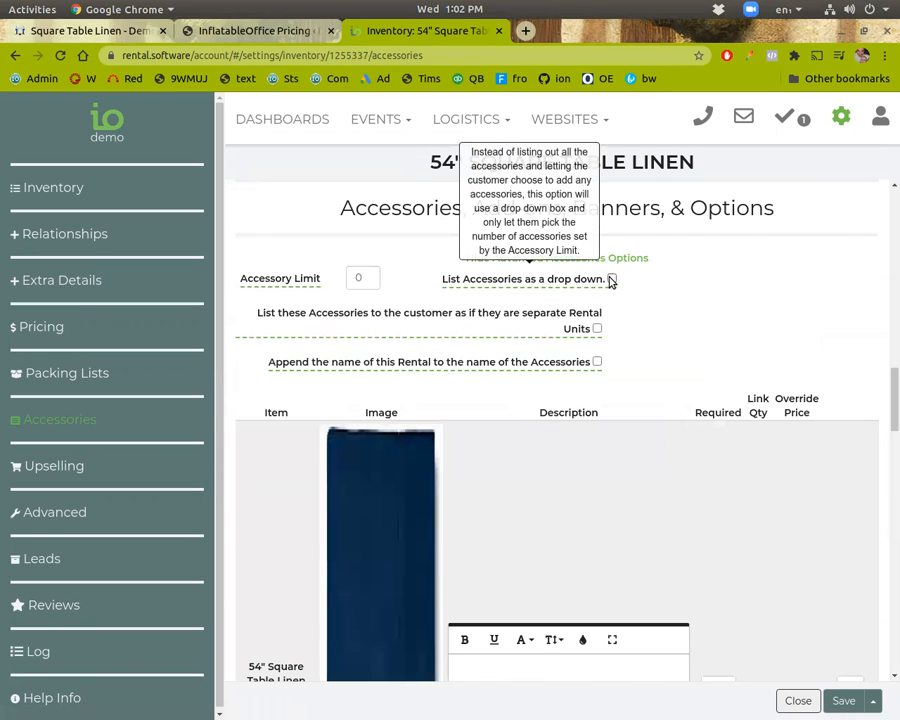
left_click(612, 279)
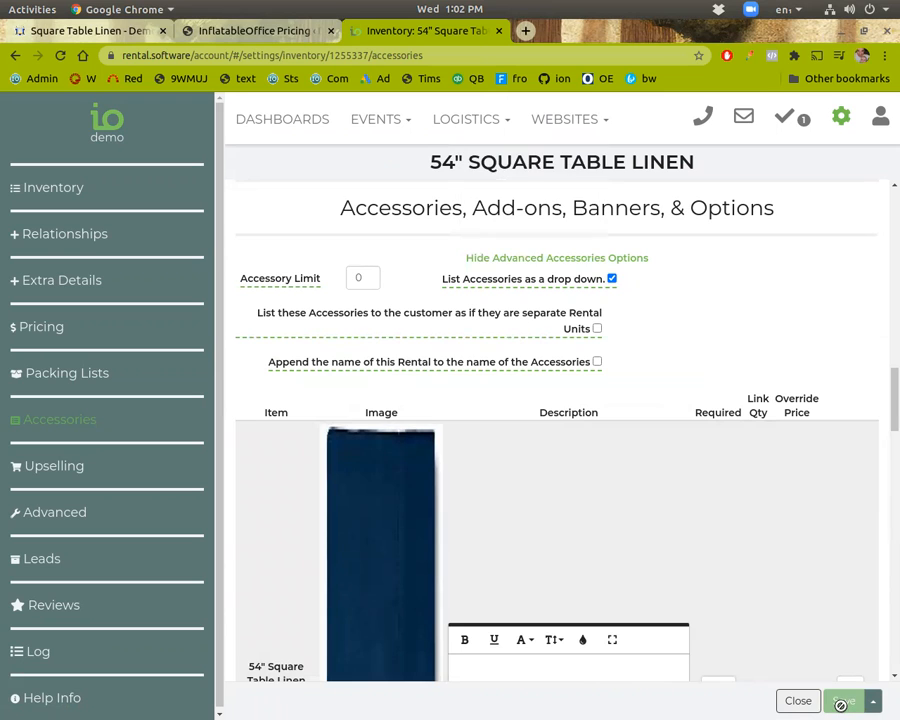
left_click(797, 700)
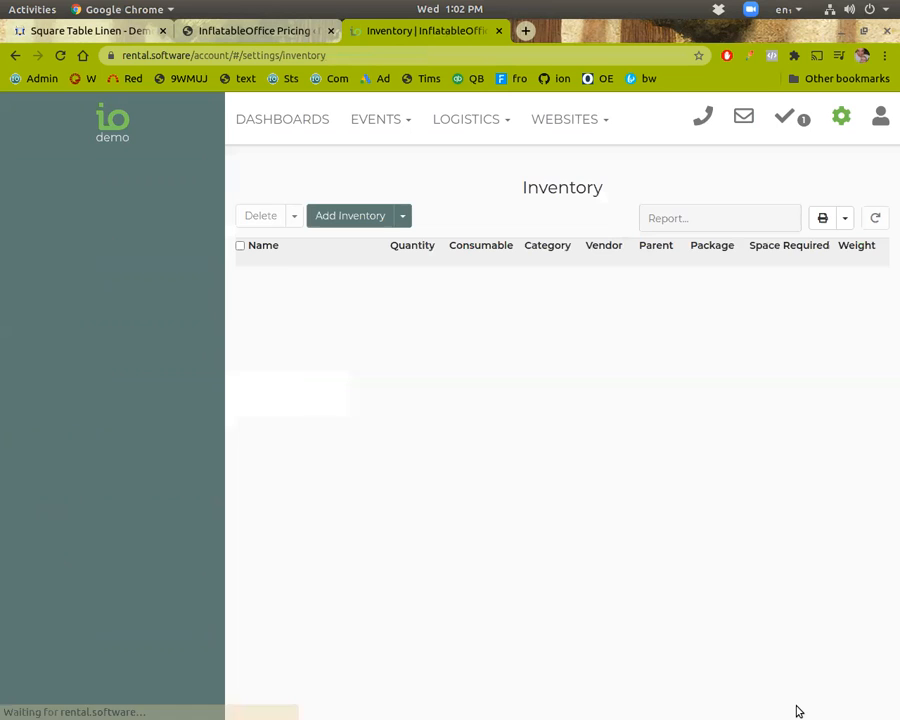
Save 90" Square Table Linen Red as a copy with quantity 4, then close it.
type("Square Table Linen")
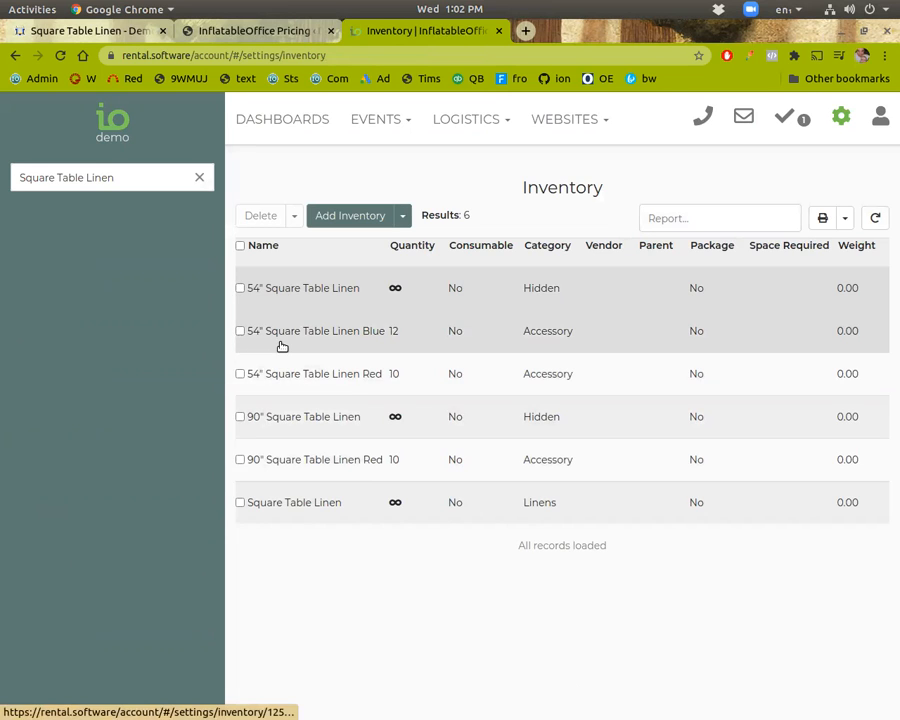
mouse_move(307, 348)
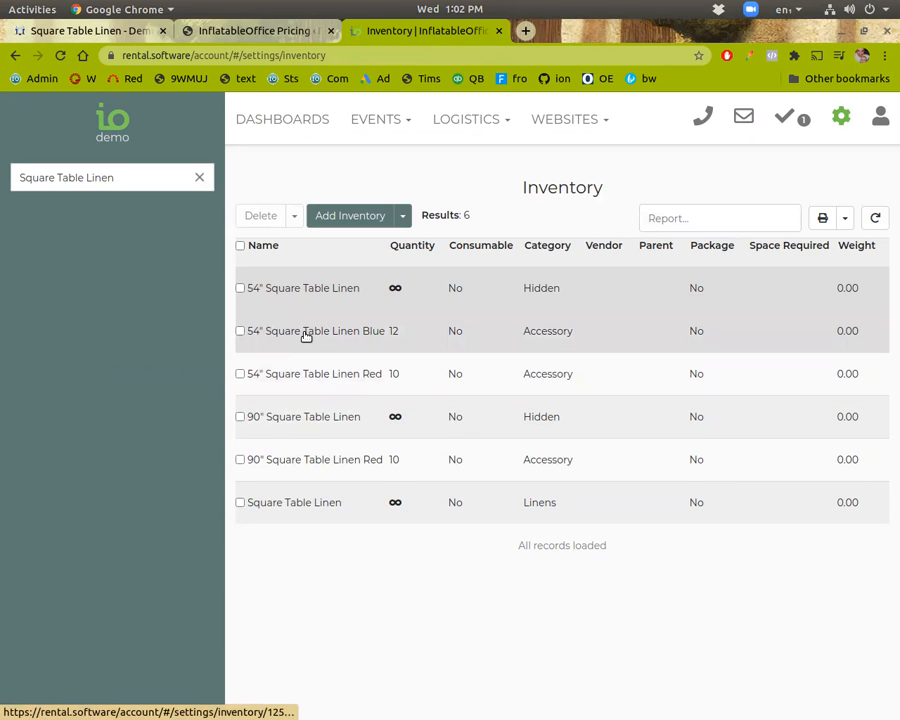
left_click(305, 288)
type("90\" Square Table Linen Blue")
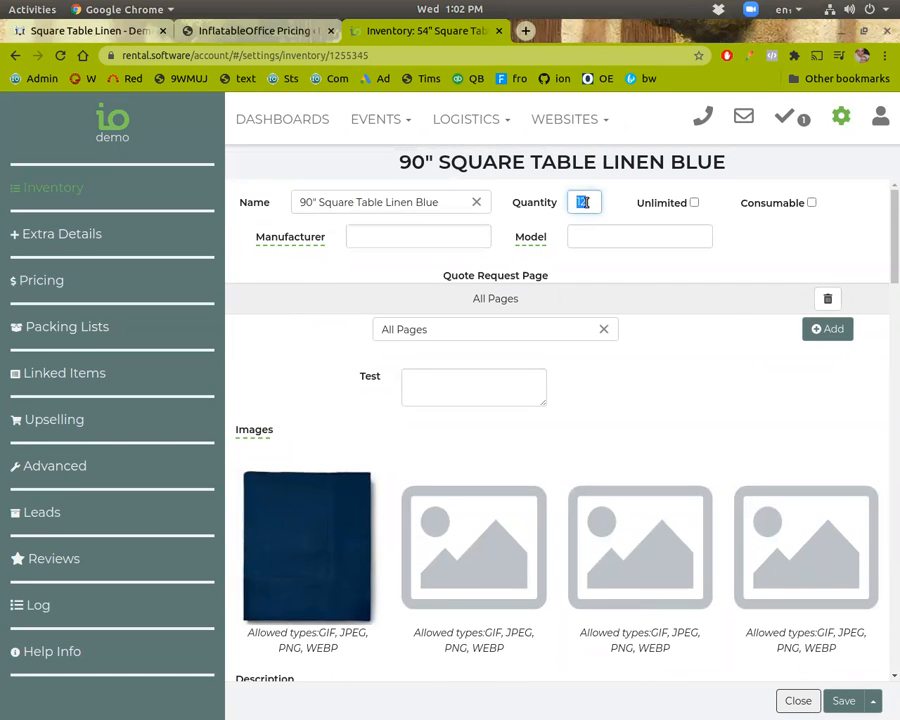
type("8")
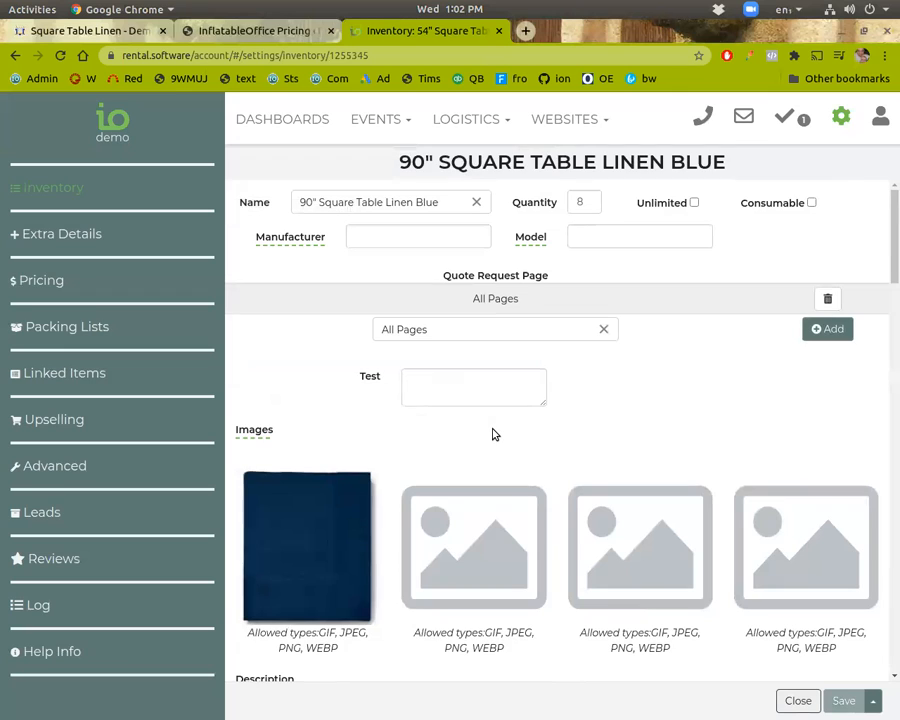
left_click(798, 700)
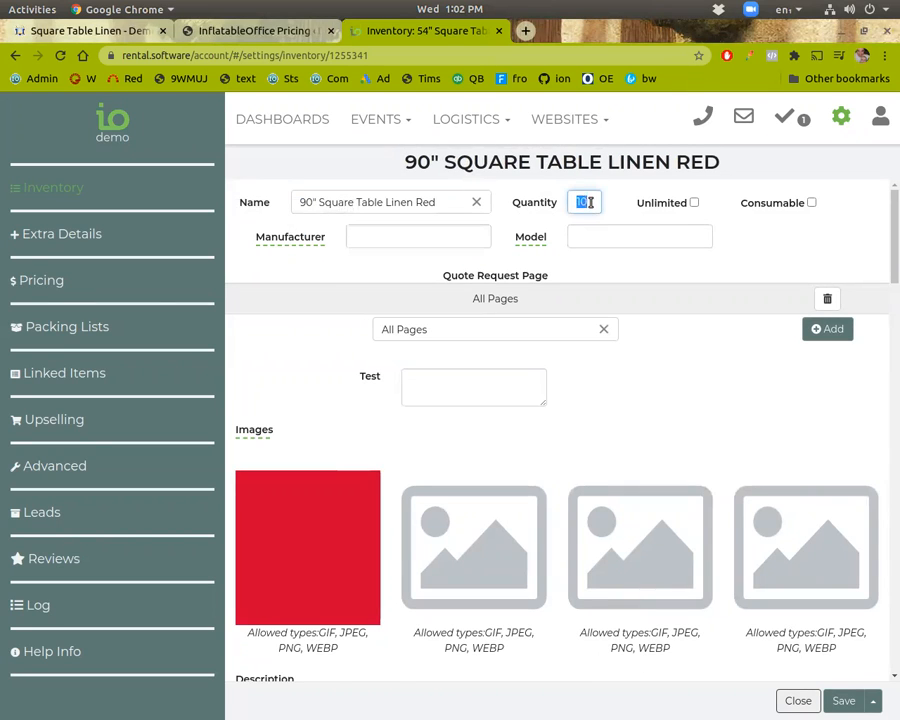
left_click(868, 700)
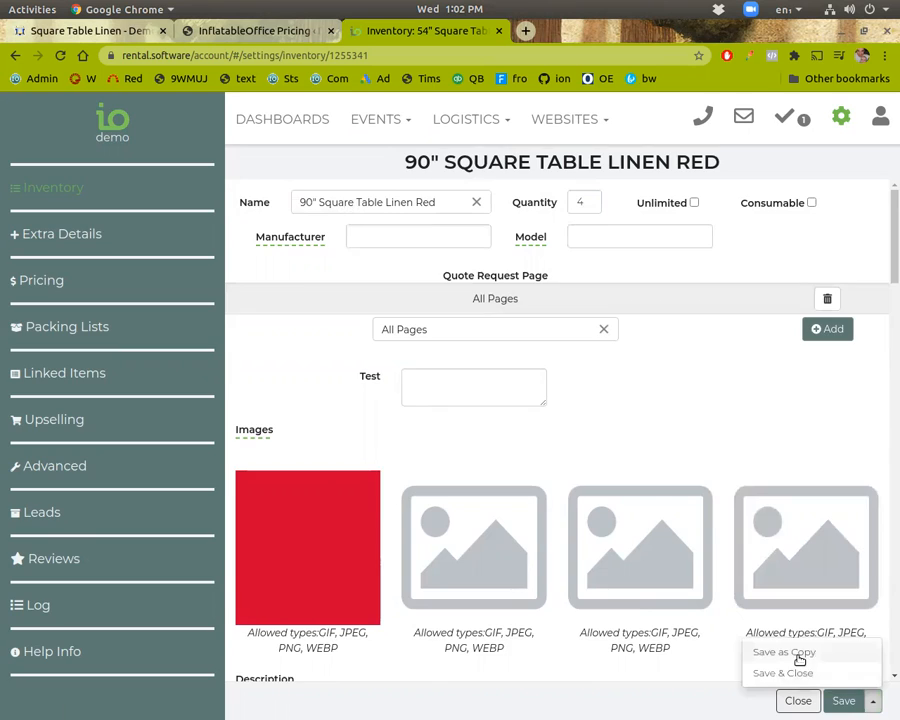
left_click(871, 700)
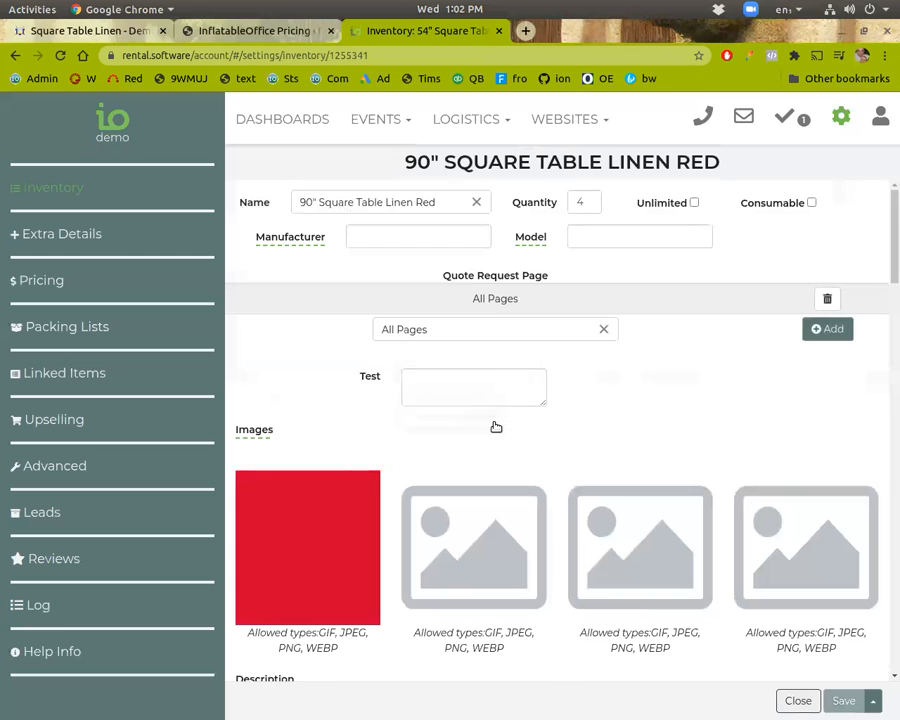
left_click(797, 700)
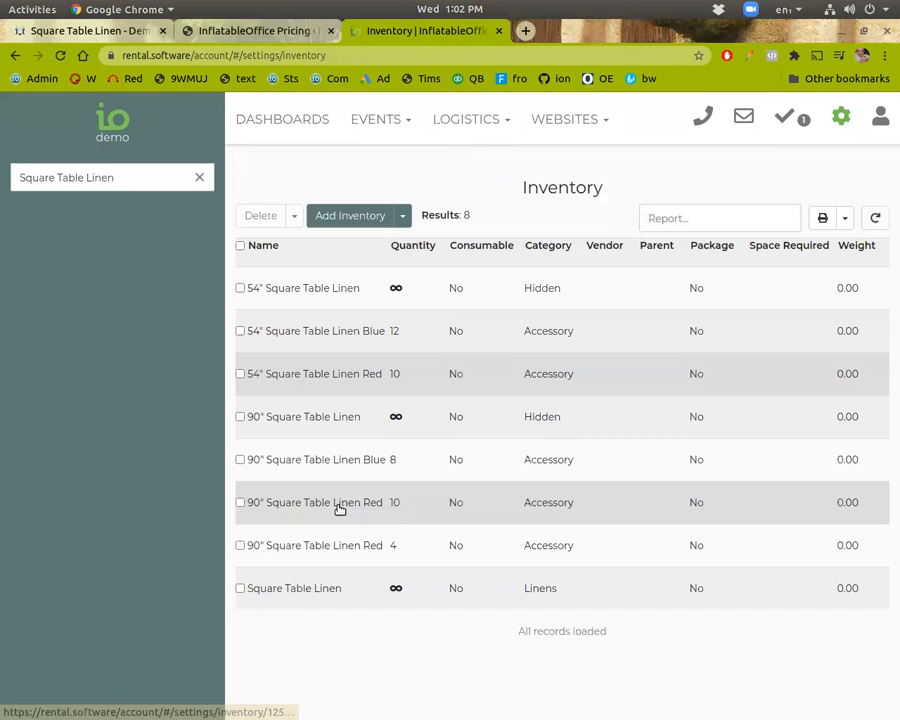
mouse_move(302, 416)
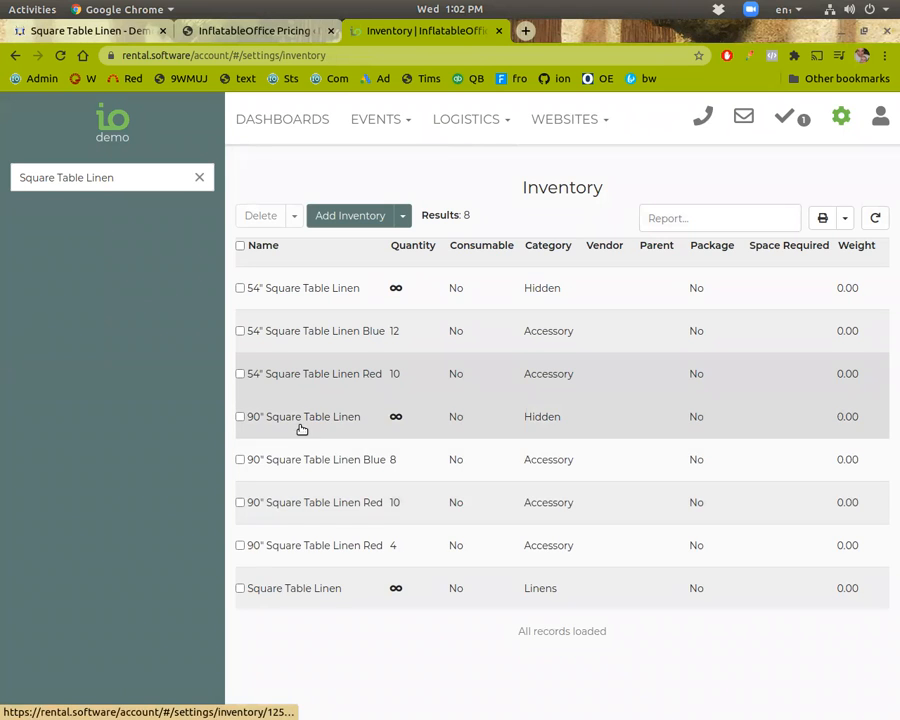
Add 90" Square Table Linen Blue and Red as accessories of the 90" linen.
left_click(303, 416)
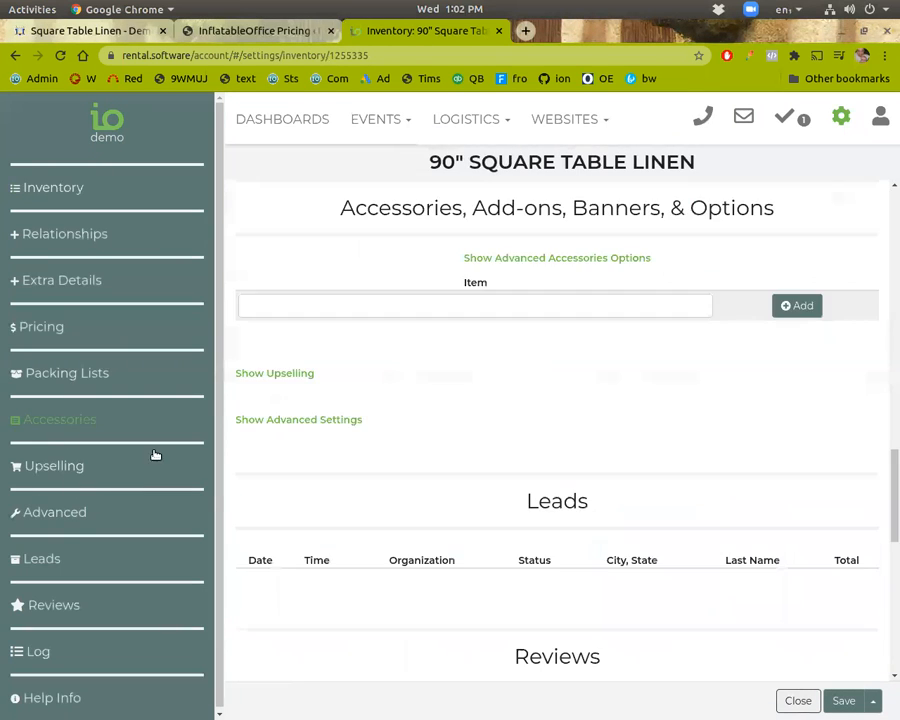
left_click(475, 305)
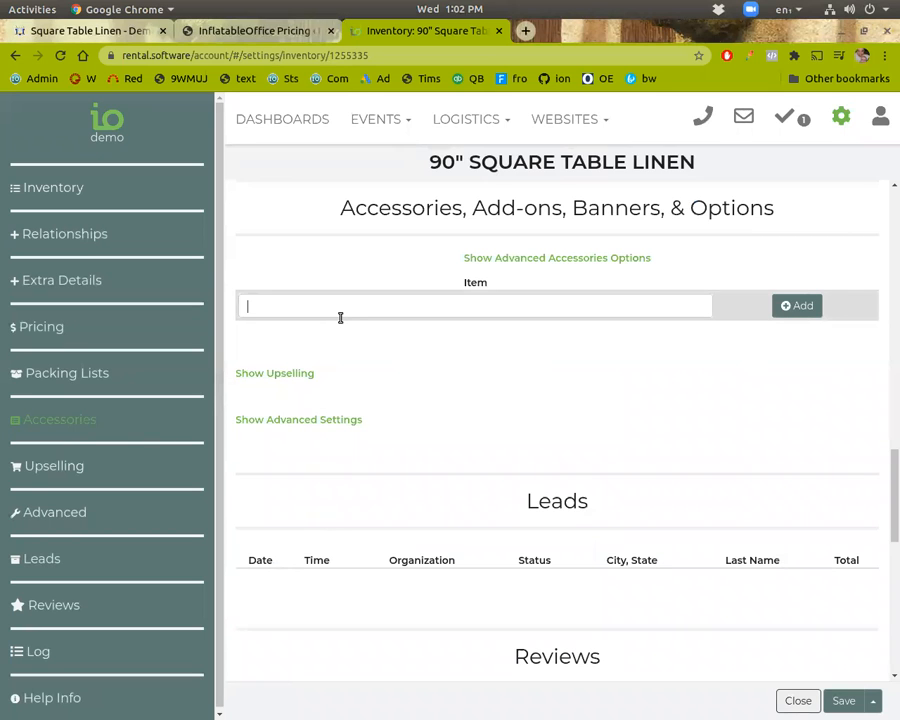
type("Square Table Linen")
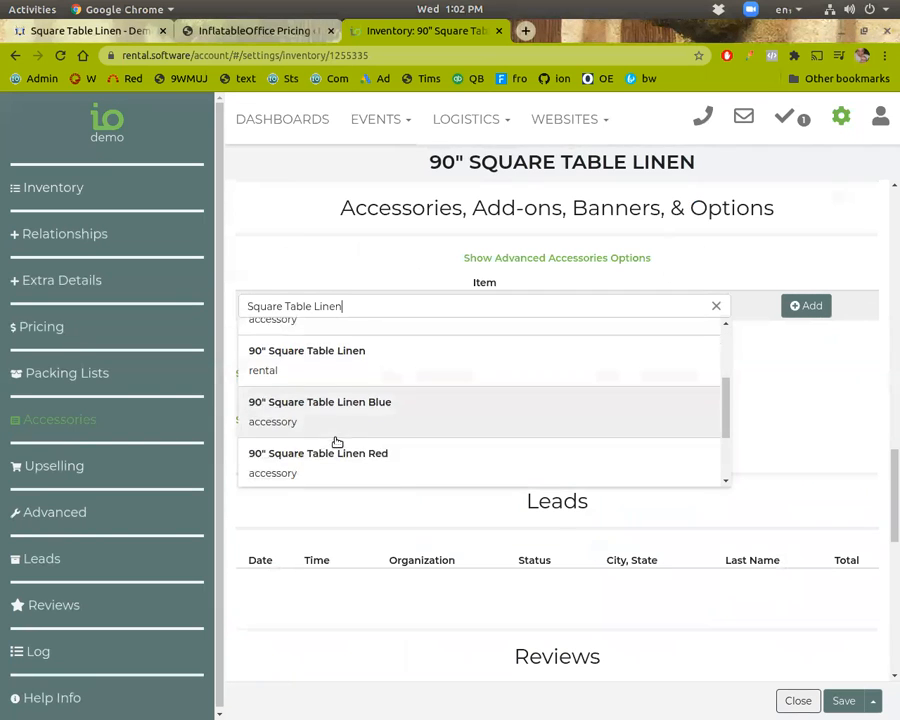
left_click(320, 402)
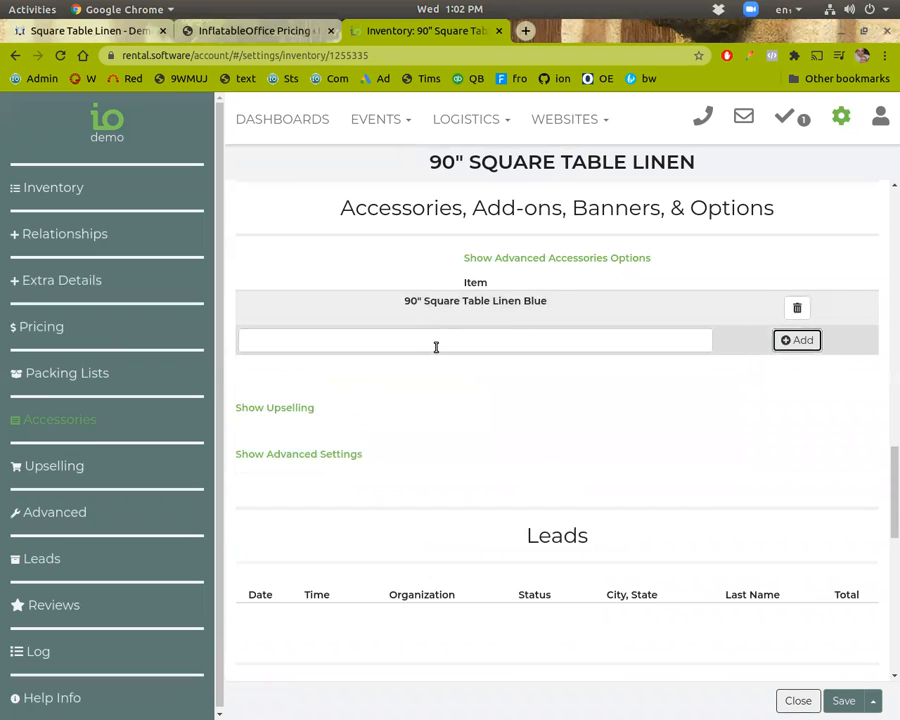
type("Square Table Linen")
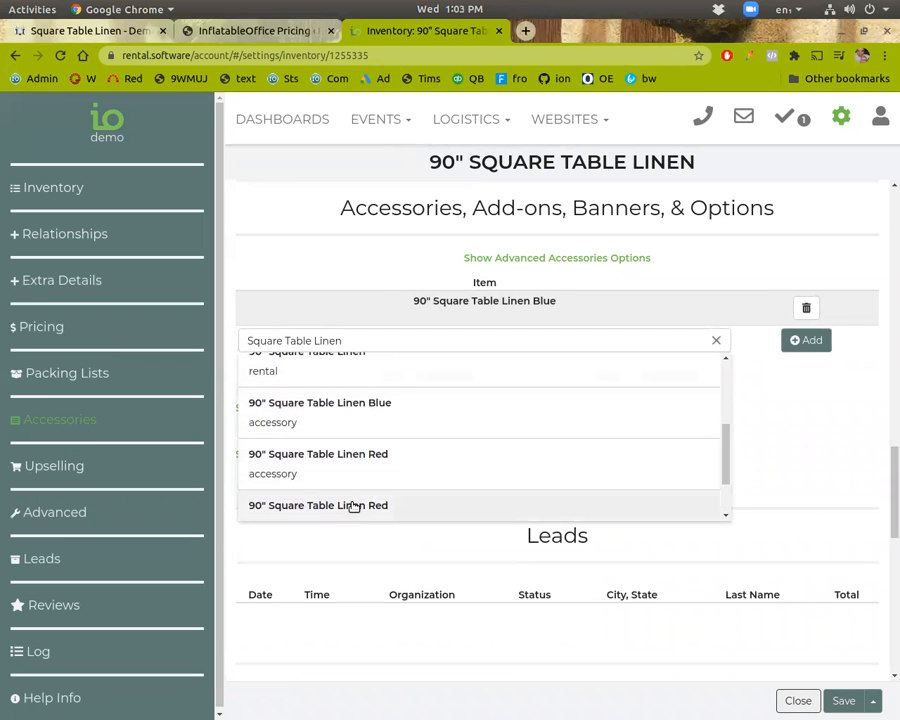
left_click(318, 505)
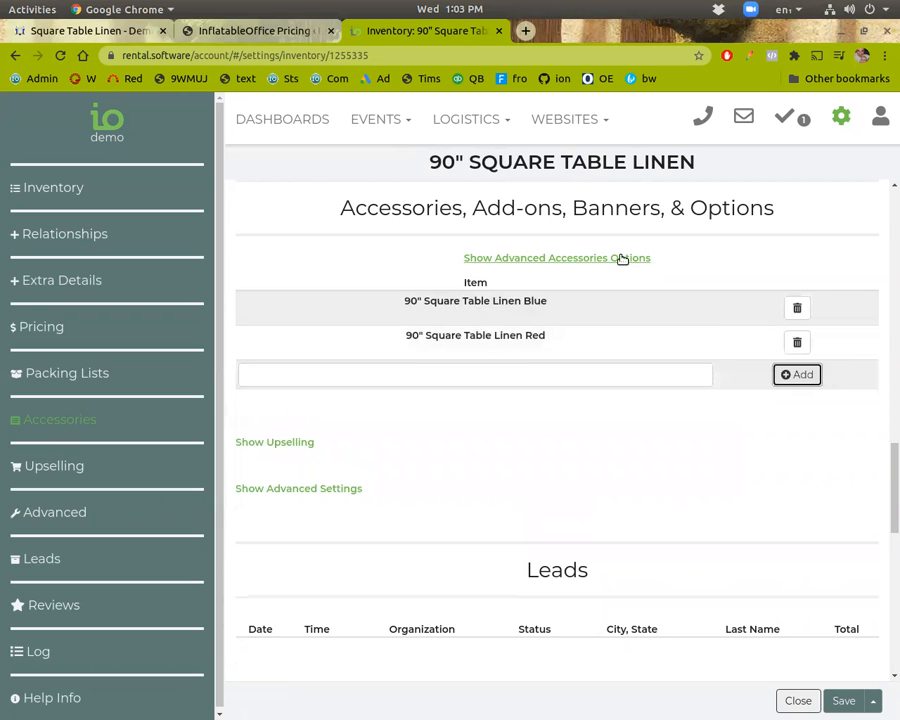
List the 90" linen's accessories as a drop down, save, and close the item.
left_click(557, 257)
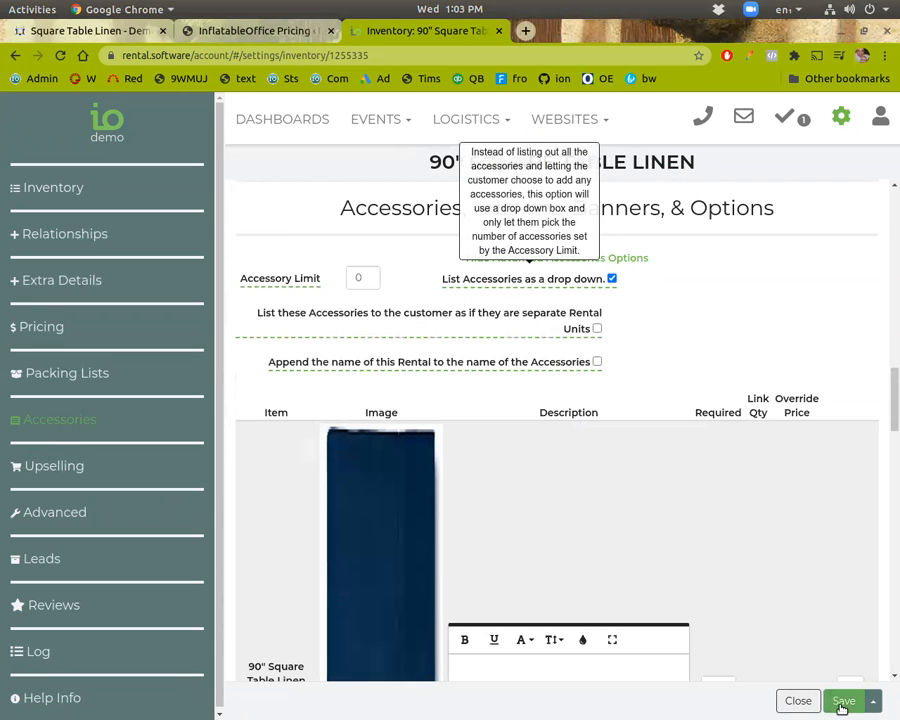
left_click(843, 700)
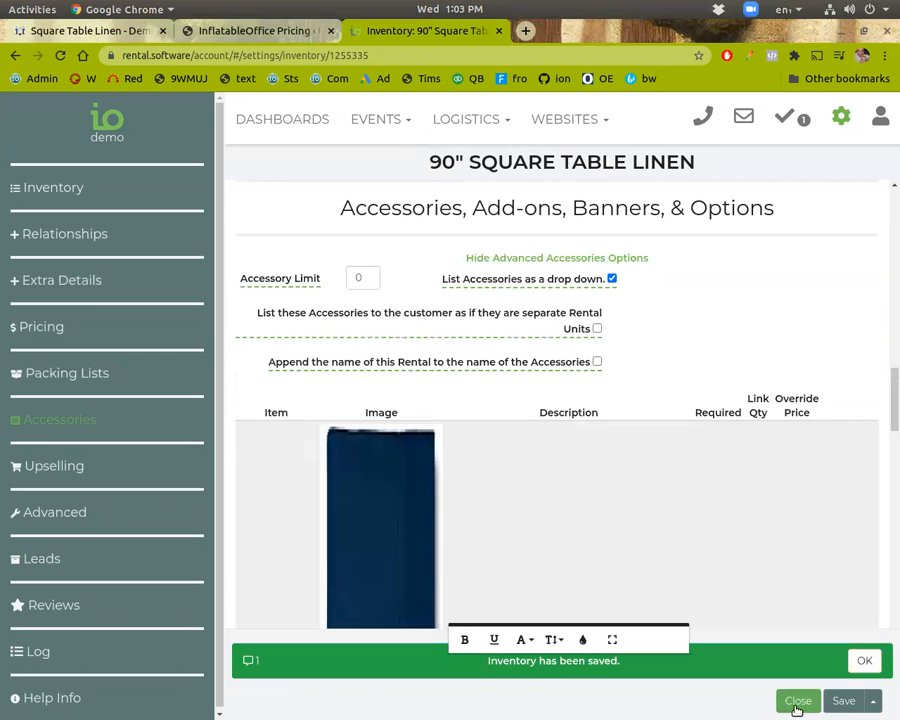
left_click(798, 700)
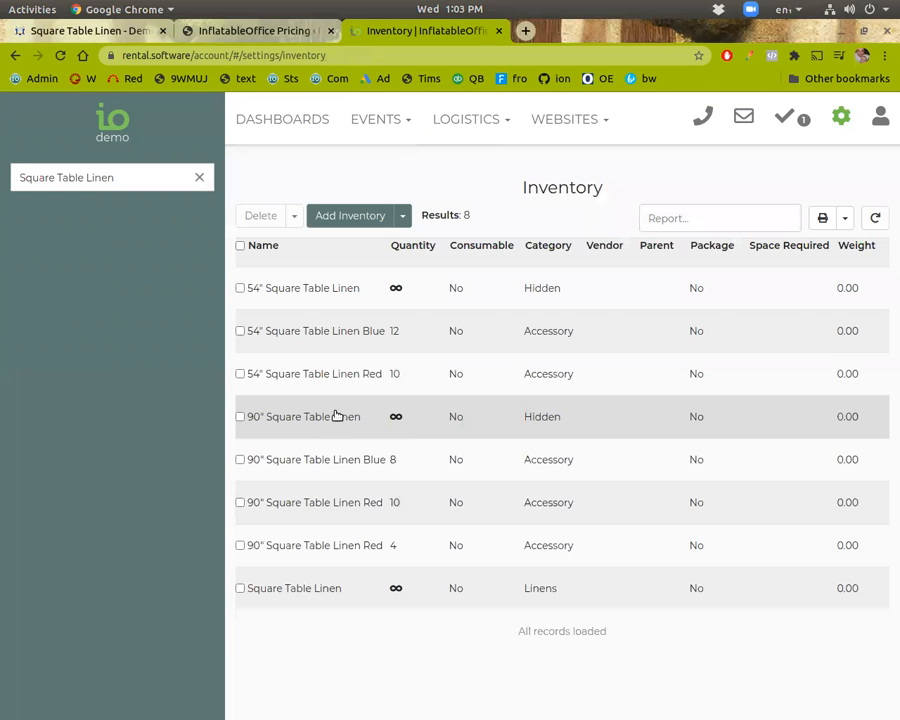
mouse_move(300, 588)
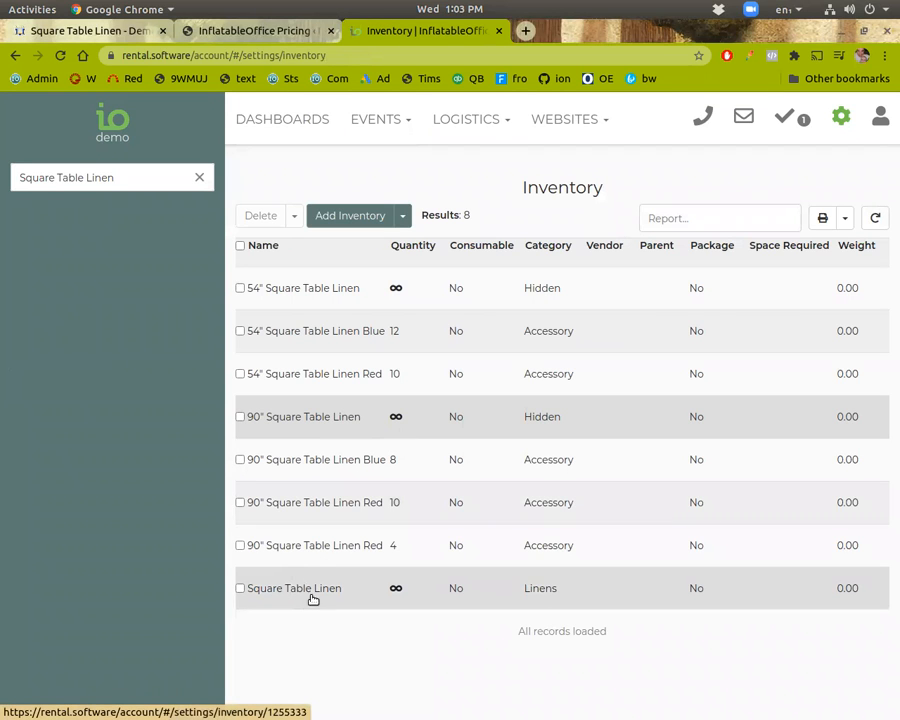
mouse_move(320, 575)
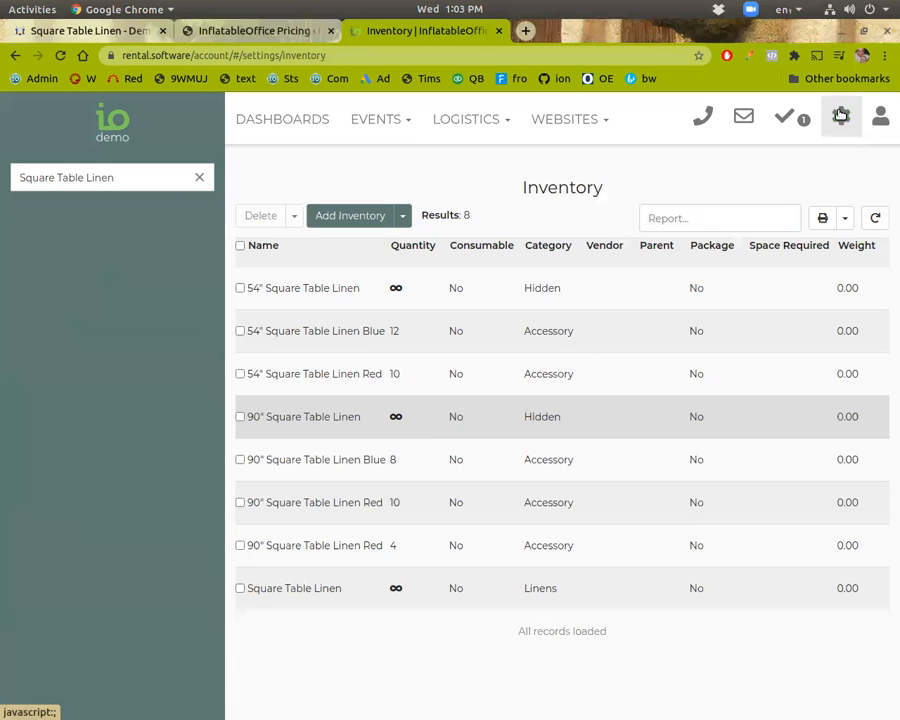
Open the settings menu from the gear icon in the top bar.
left_click(841, 116)
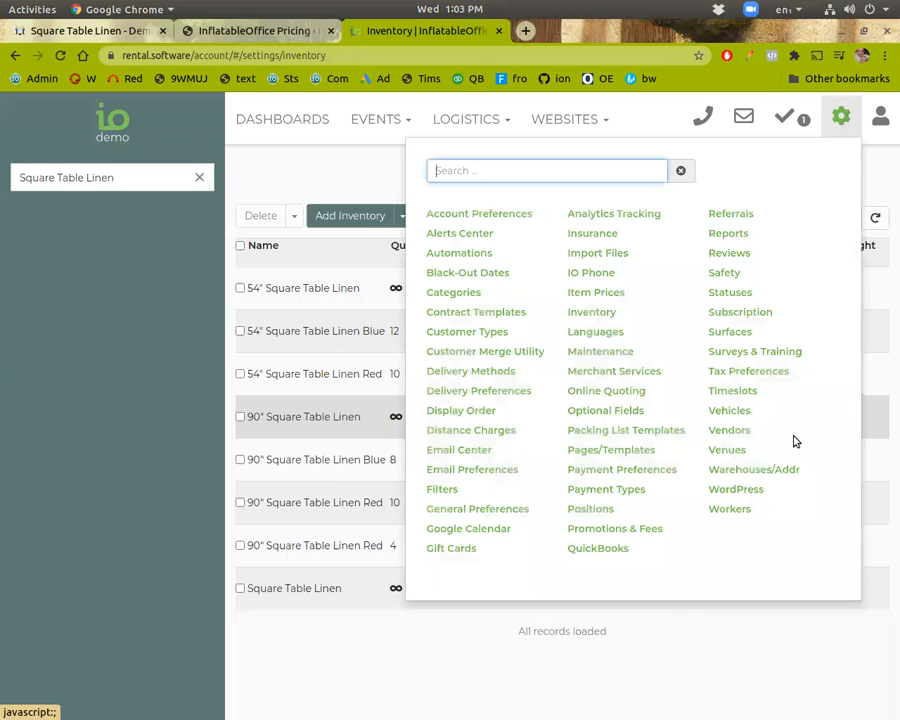
Force a sync of the inventory to the Demo Rentals WordPress site.
left_click(736, 489)
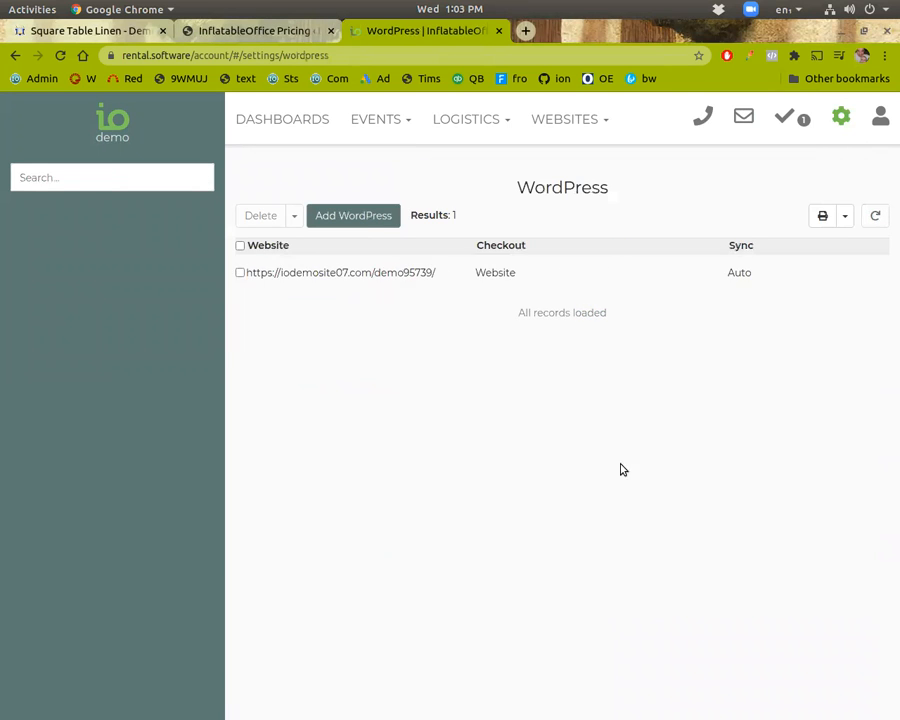
left_click(340, 272)
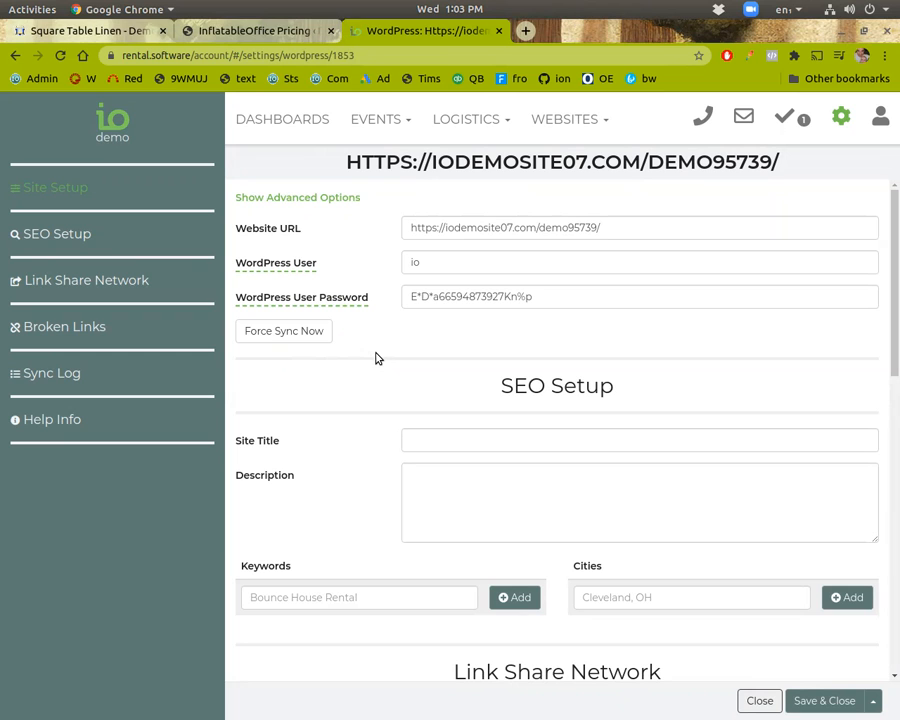
left_click(85, 30)
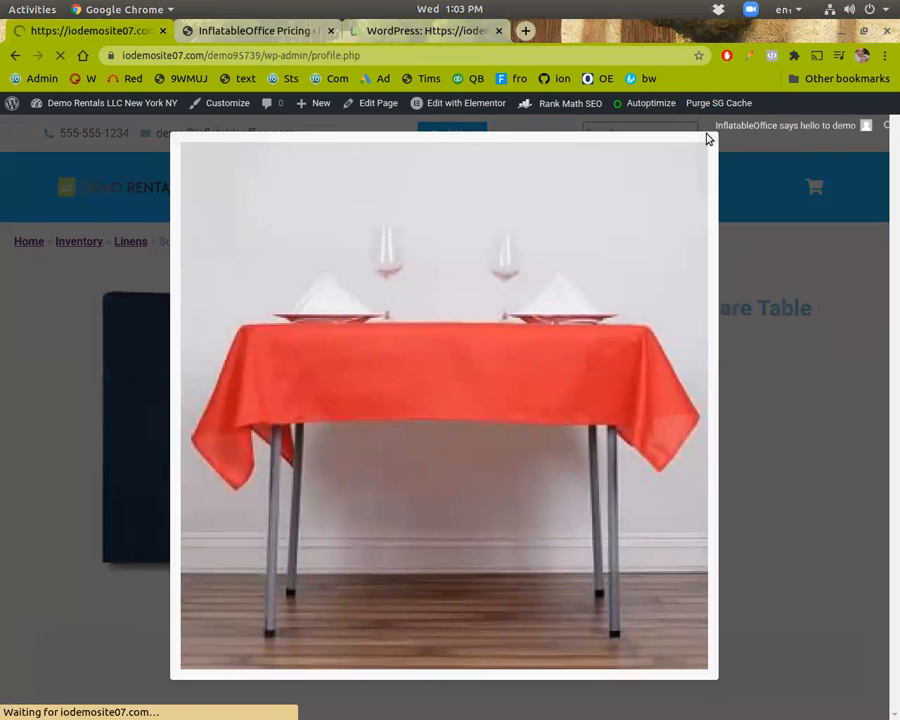
Switch to the Demo Rentals site tab showing the wp-admin Profile page.
left_click(706, 137)
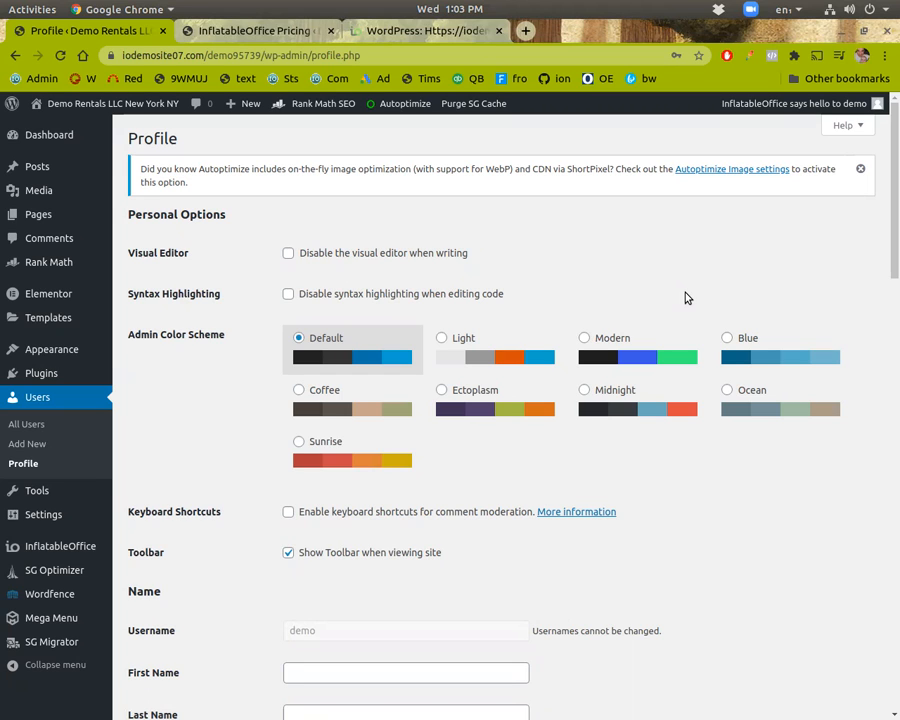
mouse_move(481, 225)
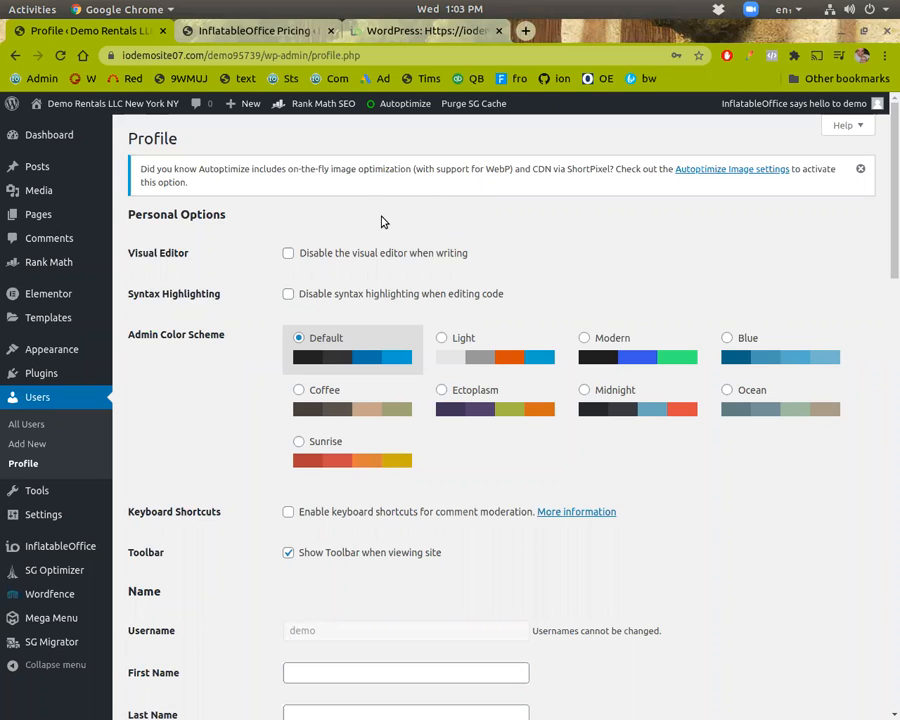
mouse_move(275, 247)
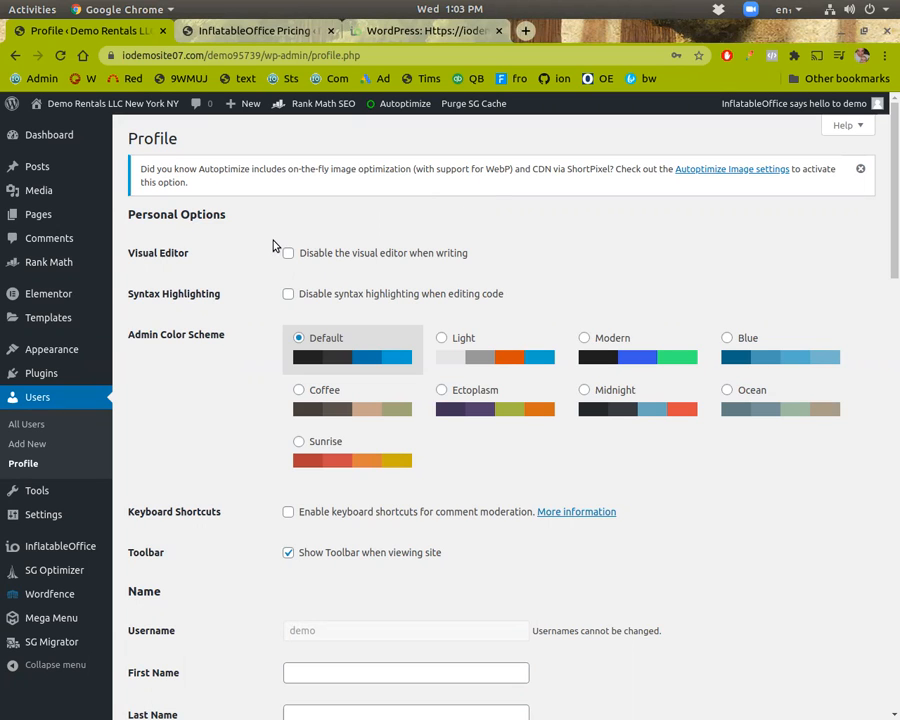